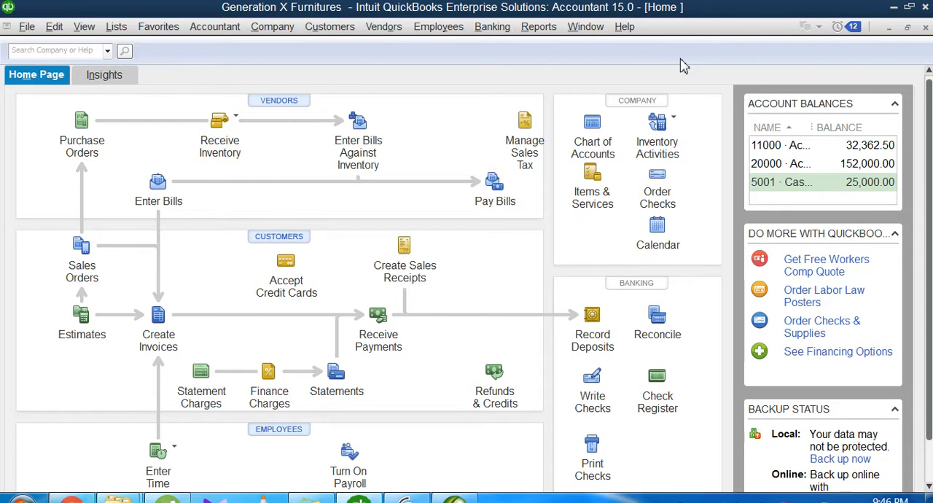
mouse_move(437, 26)
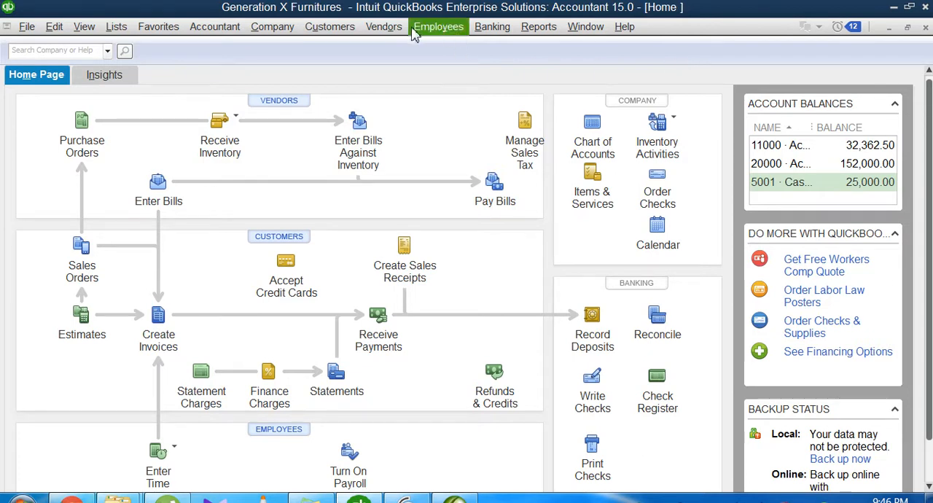
Show the Customers menu with its estimate, sales order and fulfillment worksheet commands.
left_click(330, 26)
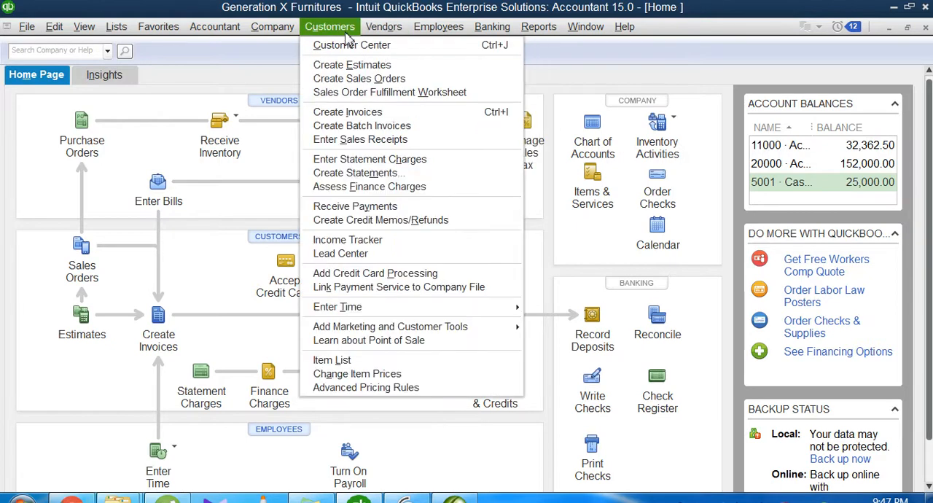
mouse_move(352, 64)
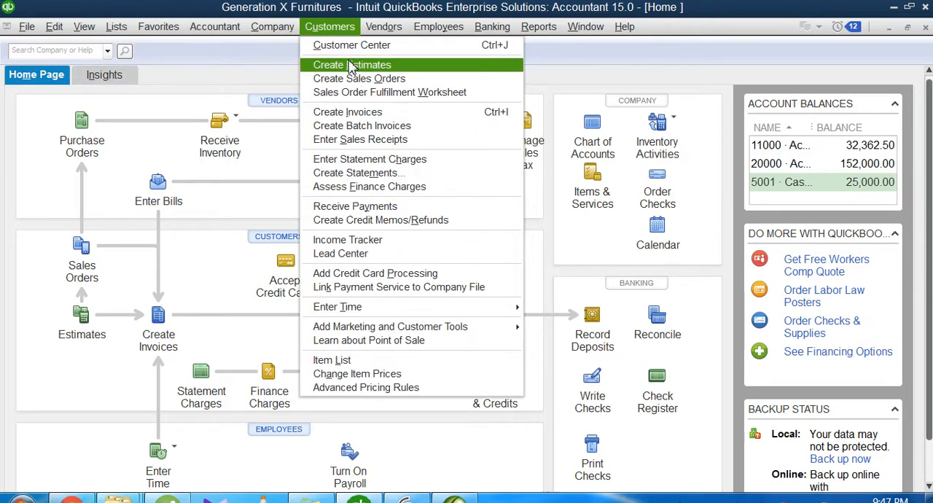
mouse_move(359, 79)
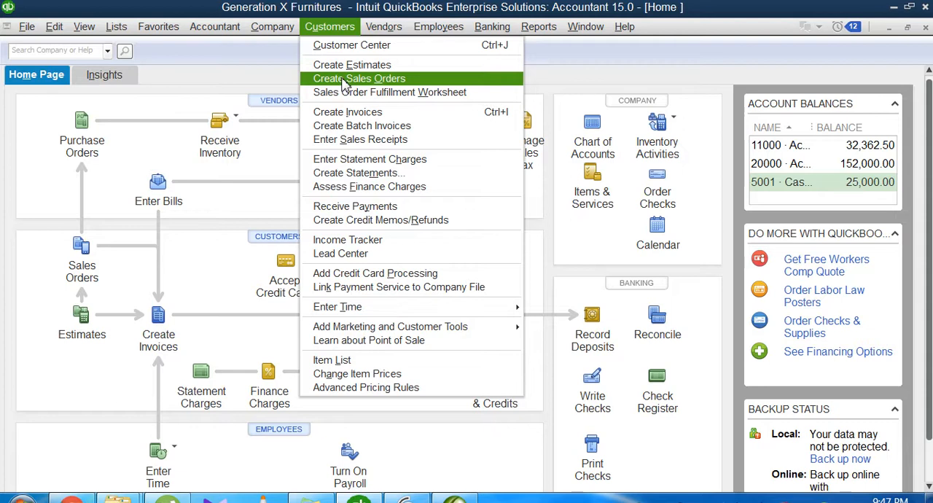
mouse_move(356, 88)
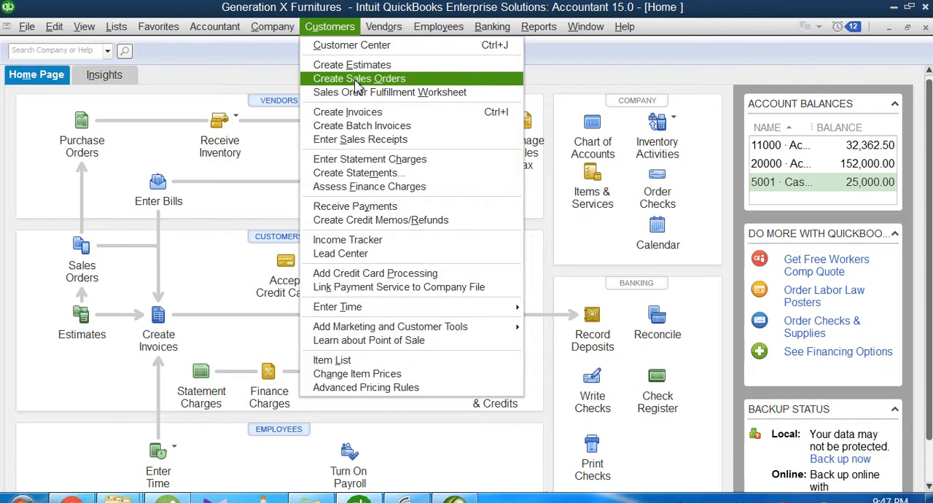
mouse_move(415, 92)
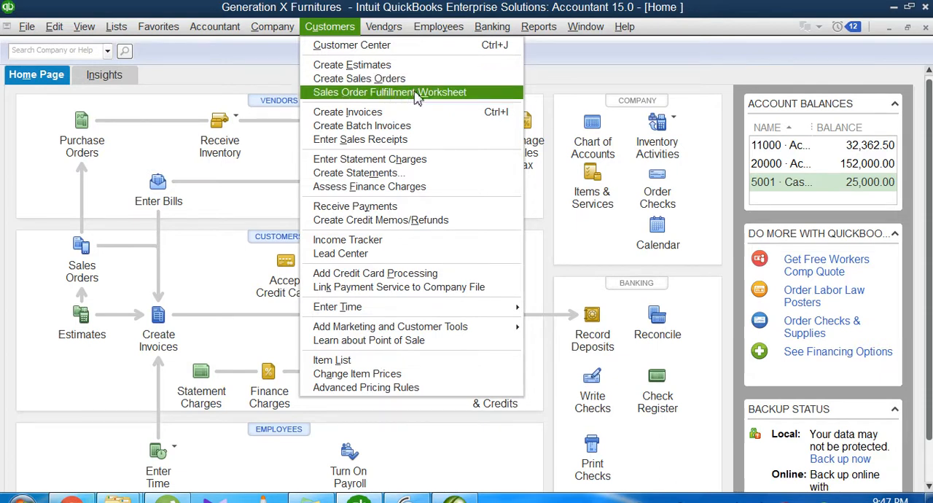
mouse_move(478, 102)
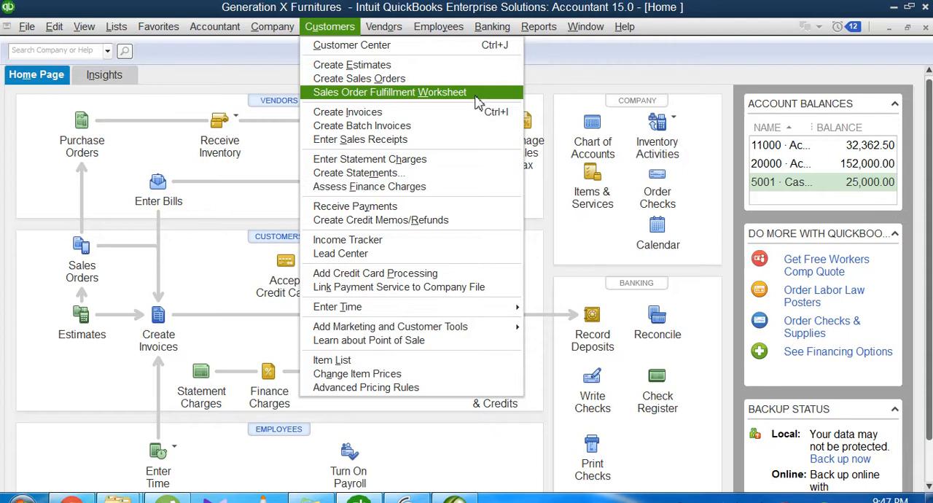
mouse_move(403, 101)
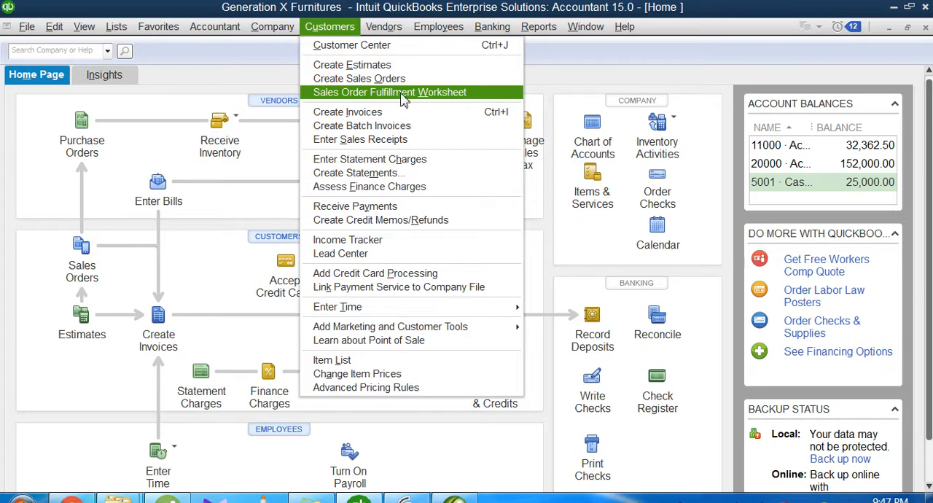
mouse_move(347, 99)
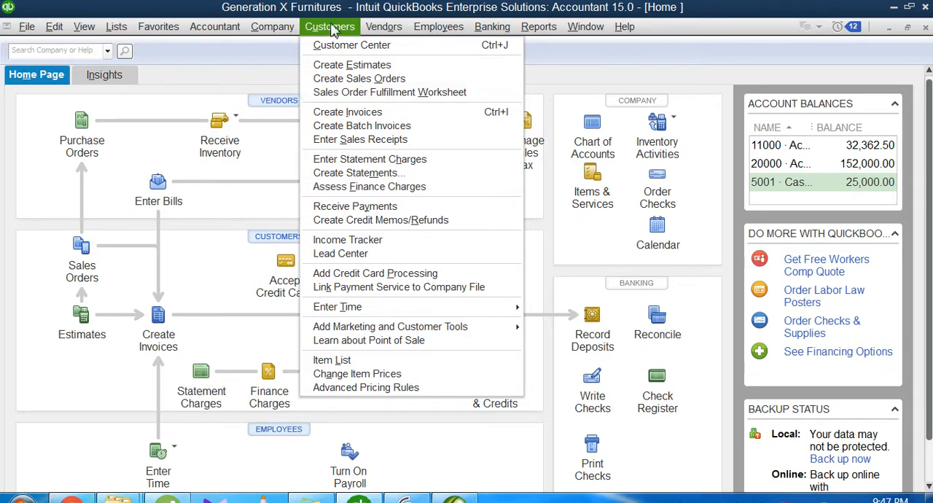
mouse_move(391, 92)
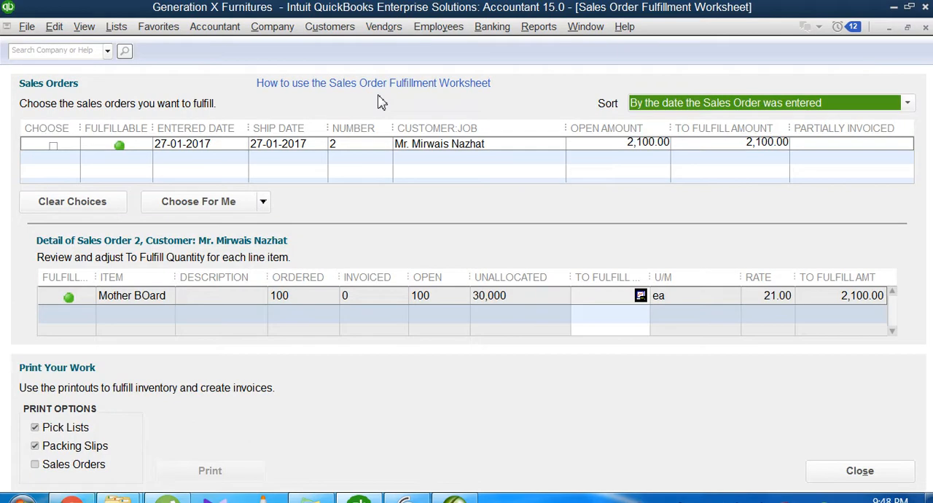
mouse_move(96, 161)
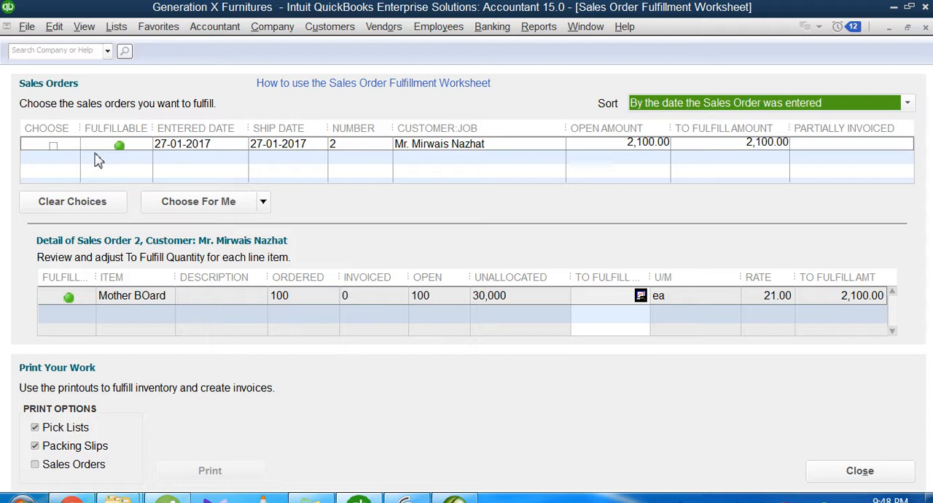
mouse_move(188, 172)
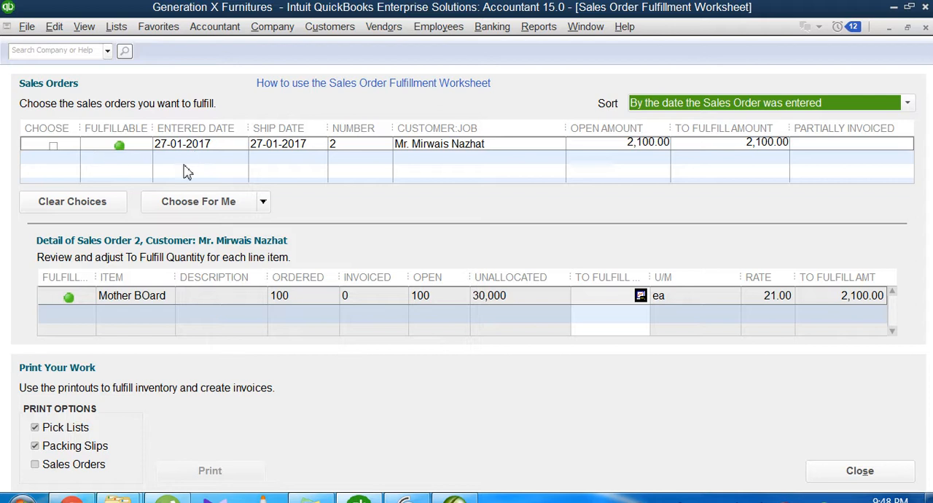
mouse_move(172, 174)
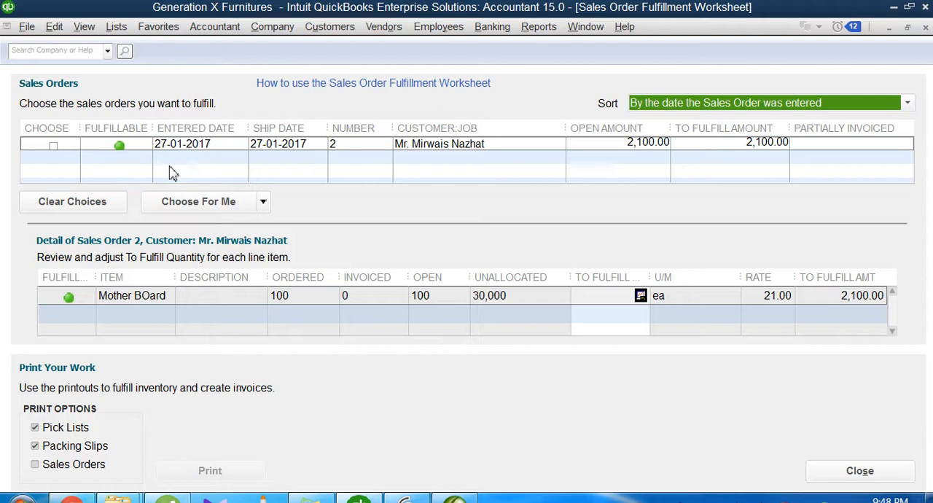
mouse_move(449, 158)
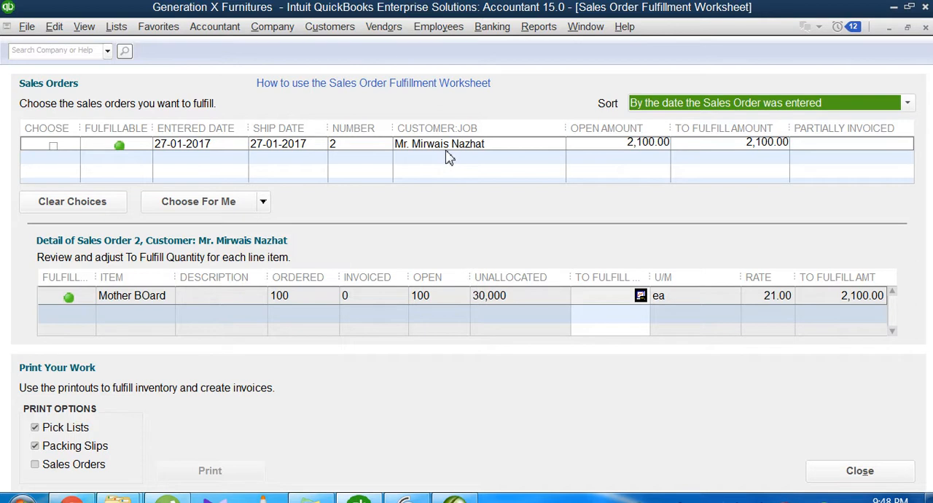
mouse_move(116, 140)
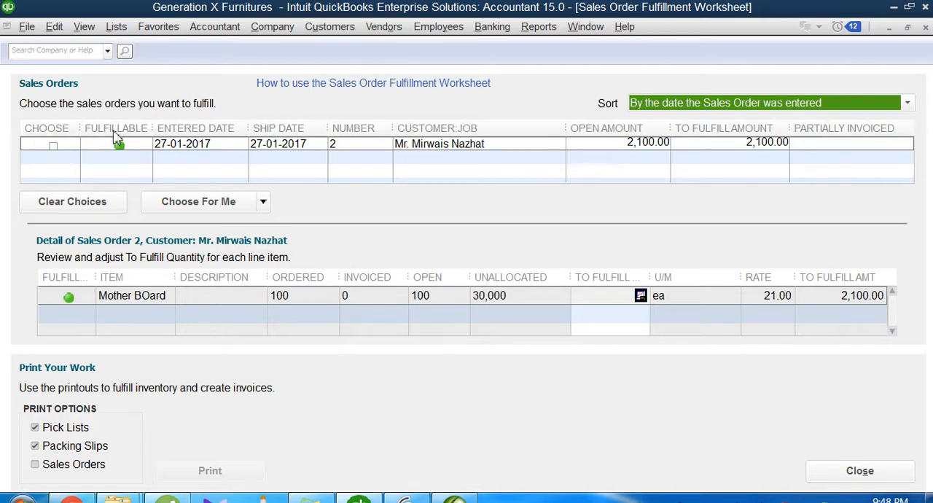
Deselect sales order 2 so the line-item detail pane shows no items.
left_click(120, 143)
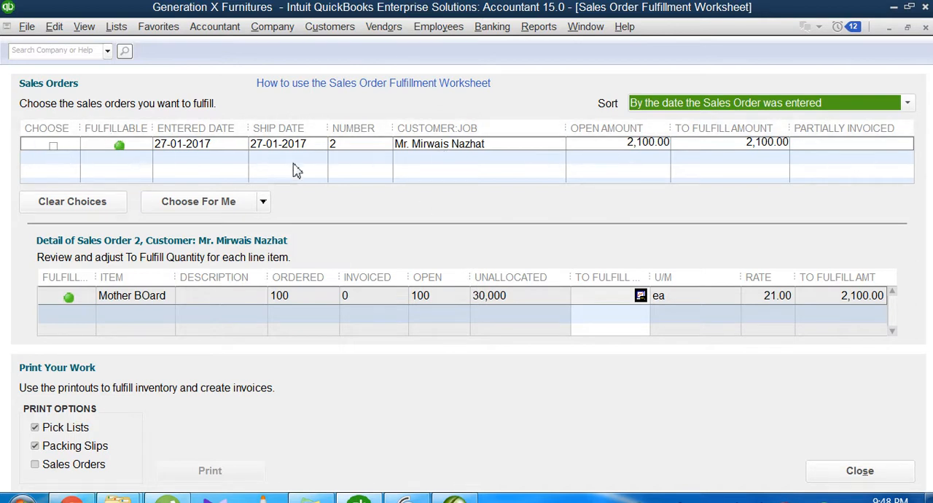
mouse_move(108, 153)
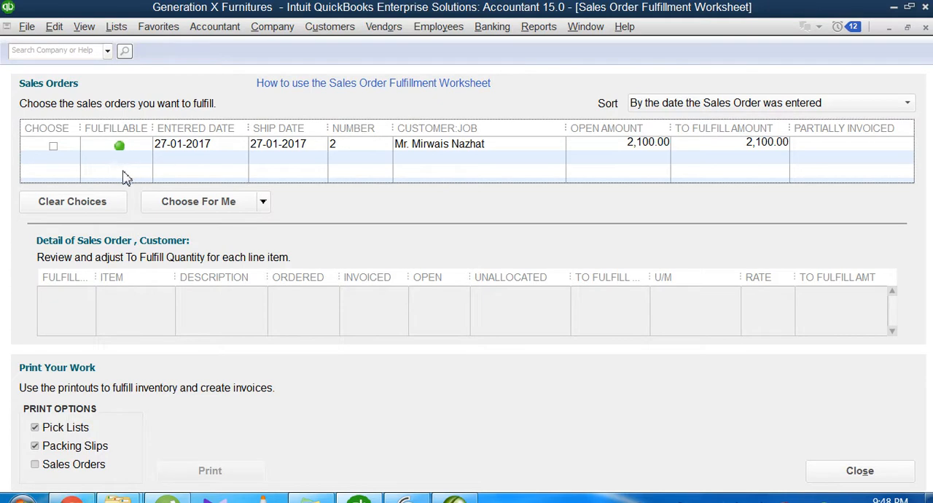
mouse_move(245, 152)
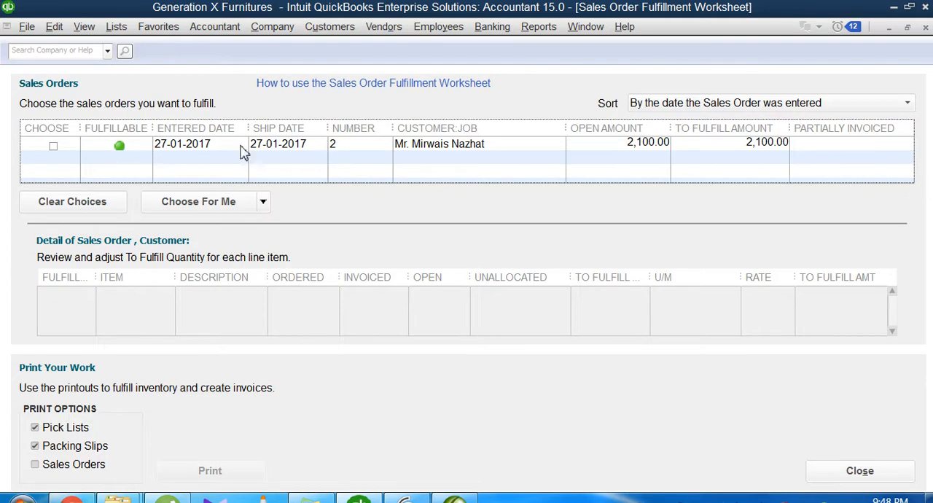
mouse_move(915, 180)
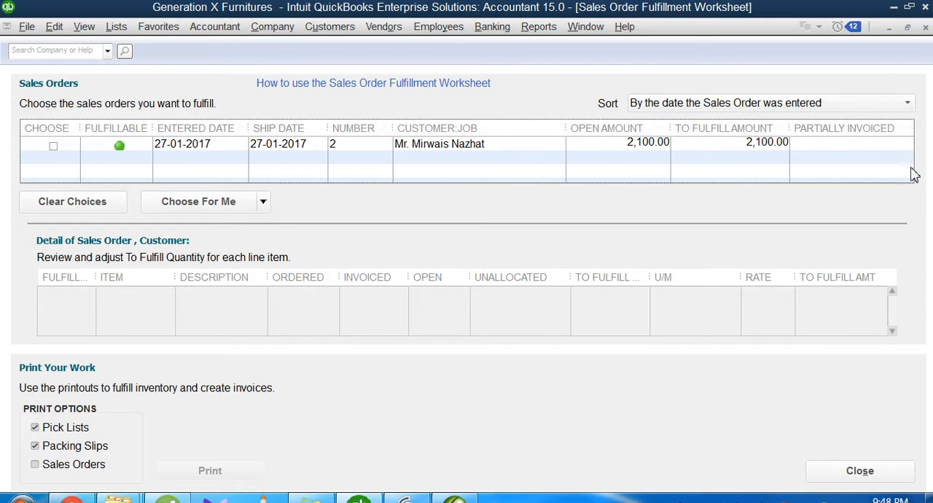
mouse_move(80, 163)
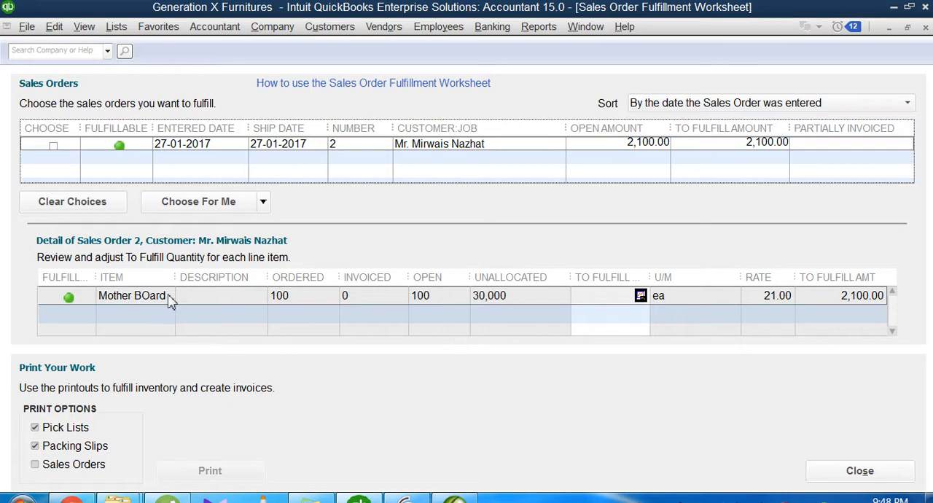
mouse_move(402, 153)
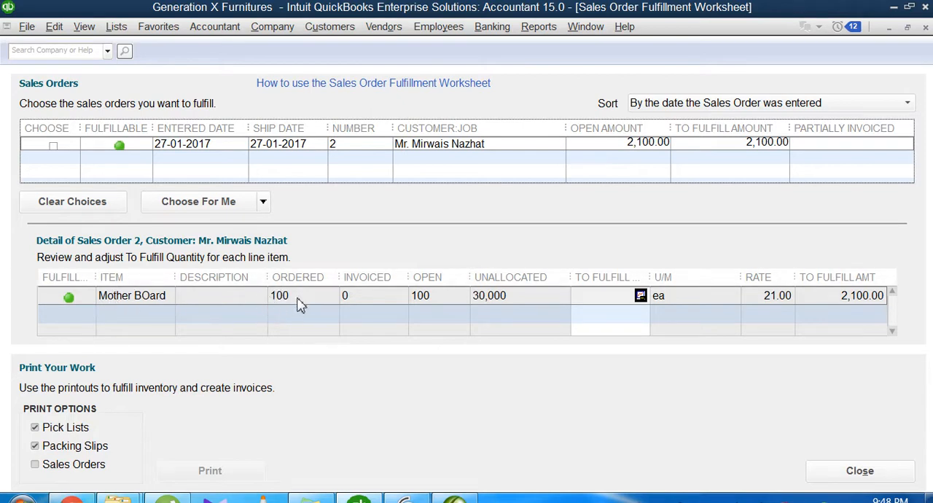
mouse_move(283, 310)
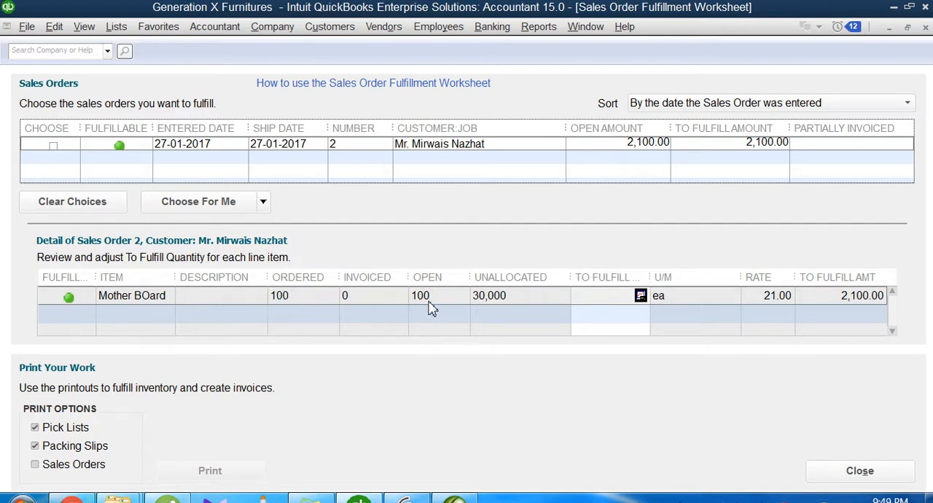
mouse_move(418, 318)
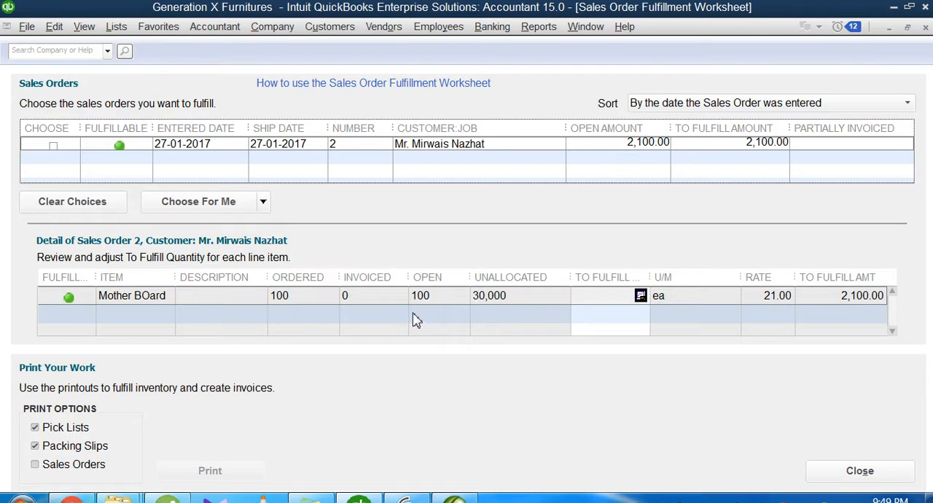
mouse_move(490, 303)
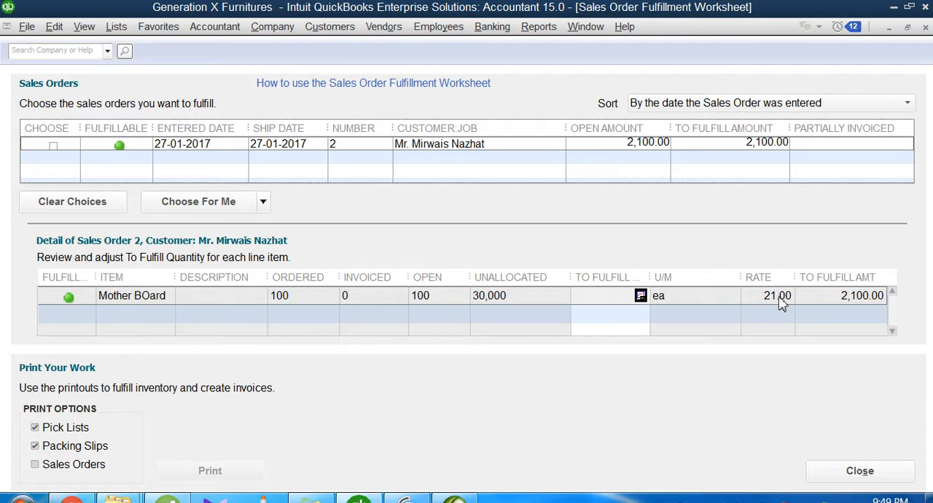
mouse_move(802, 316)
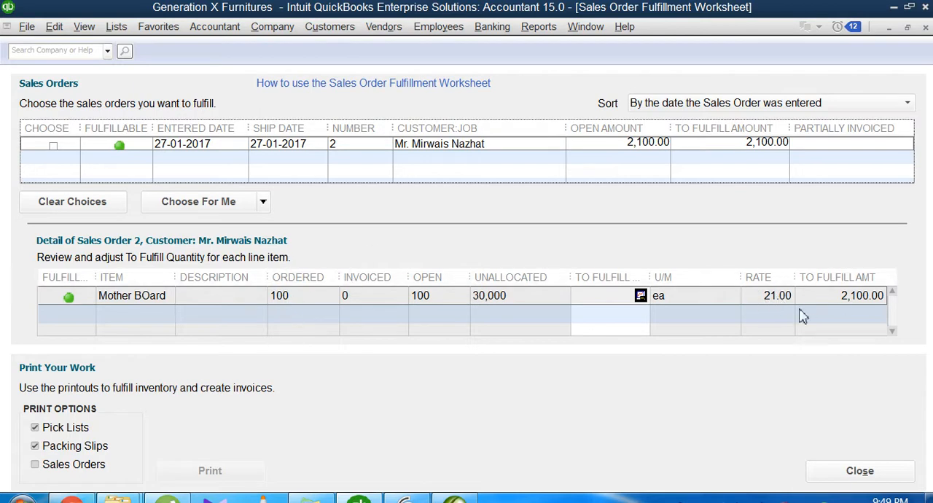
mouse_move(277, 171)
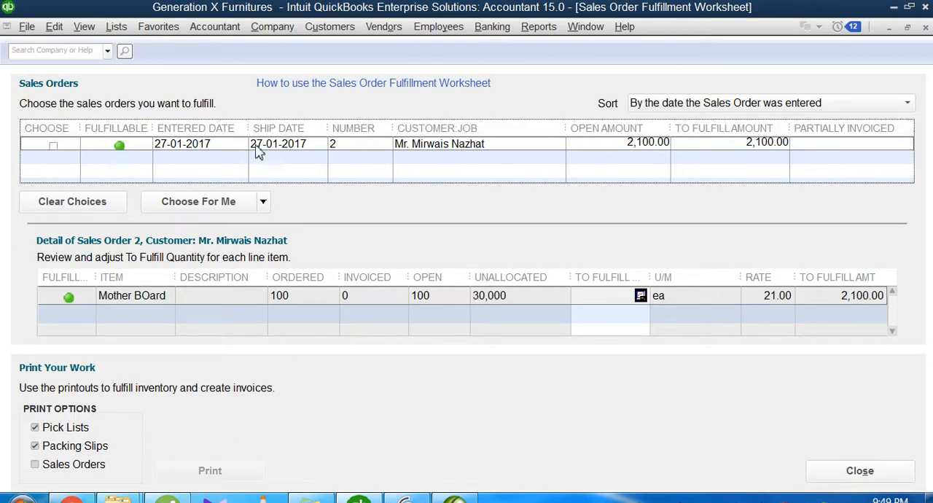
mouse_move(426, 149)
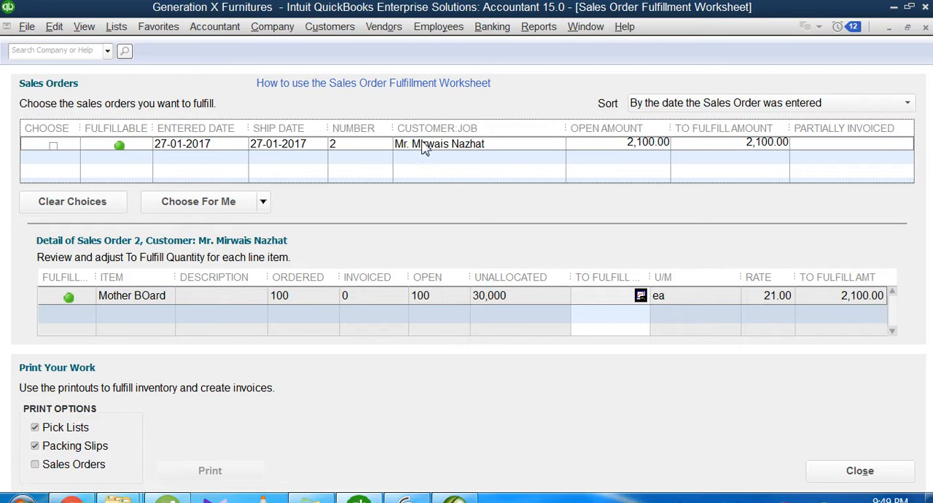
Choose sales order 2 for fulfillment, allocating all 100 Mother Board units.
left_click(52, 146)
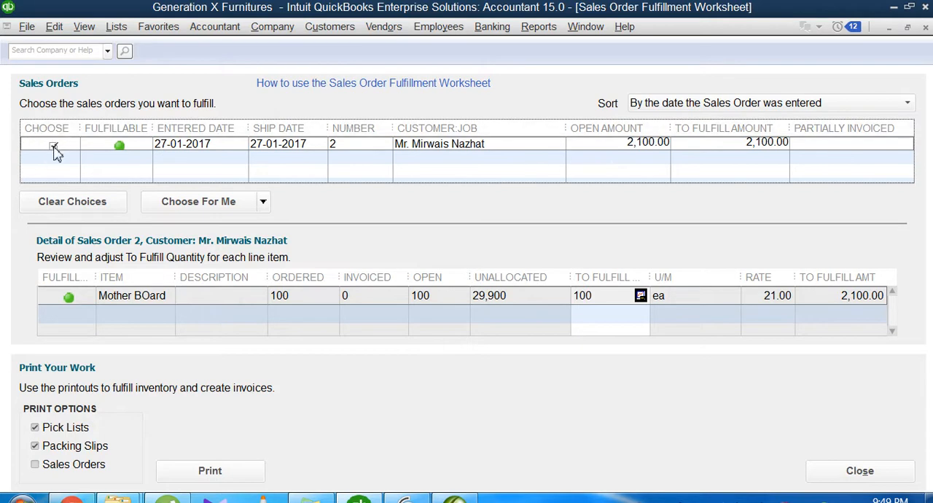
left_click(53, 145)
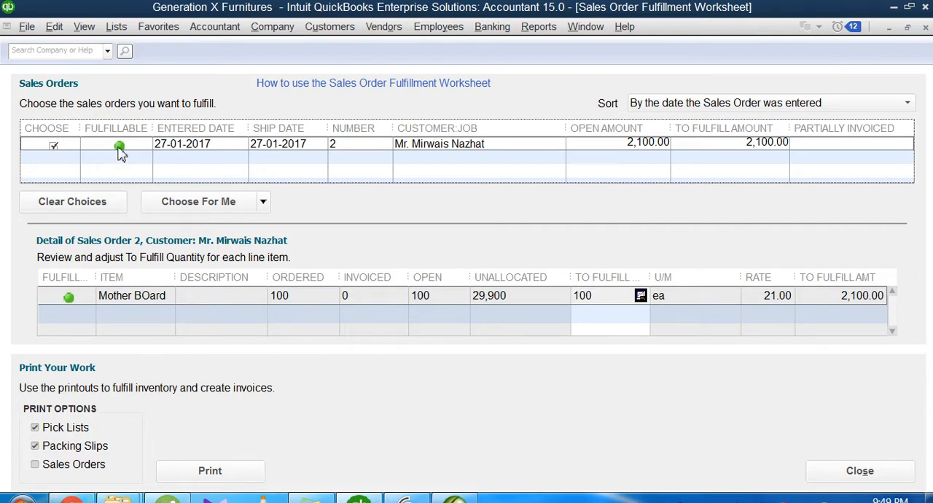
mouse_move(286, 295)
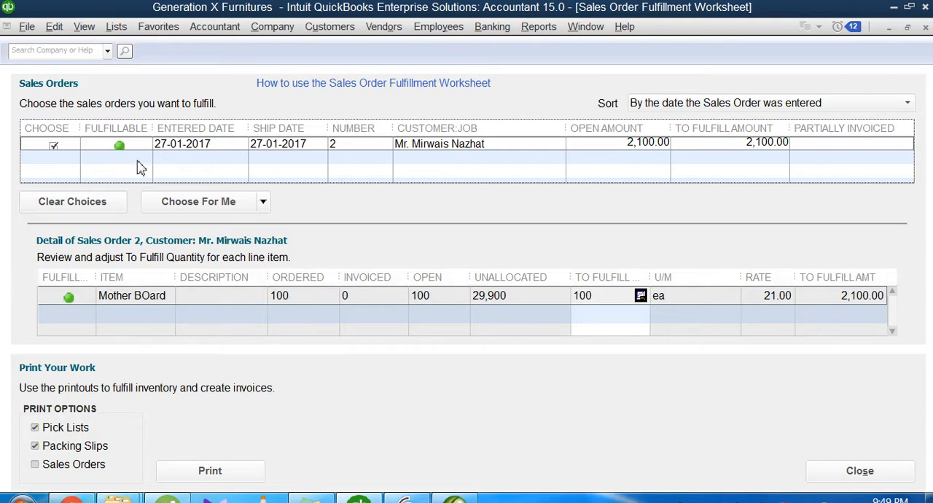
mouse_move(113, 149)
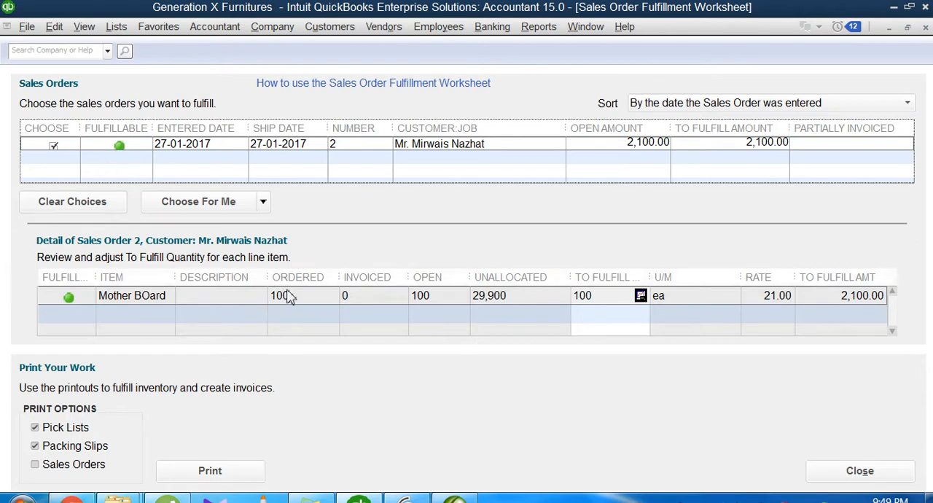
mouse_move(124, 157)
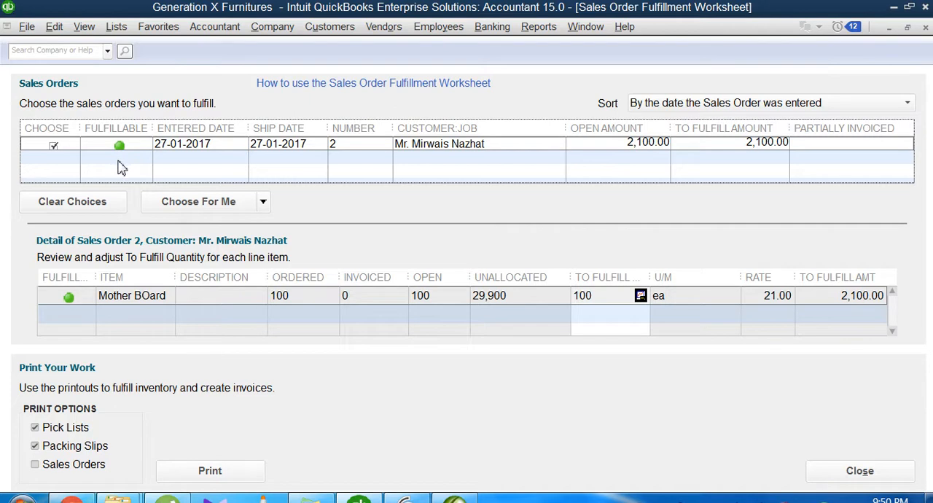
mouse_move(120, 149)
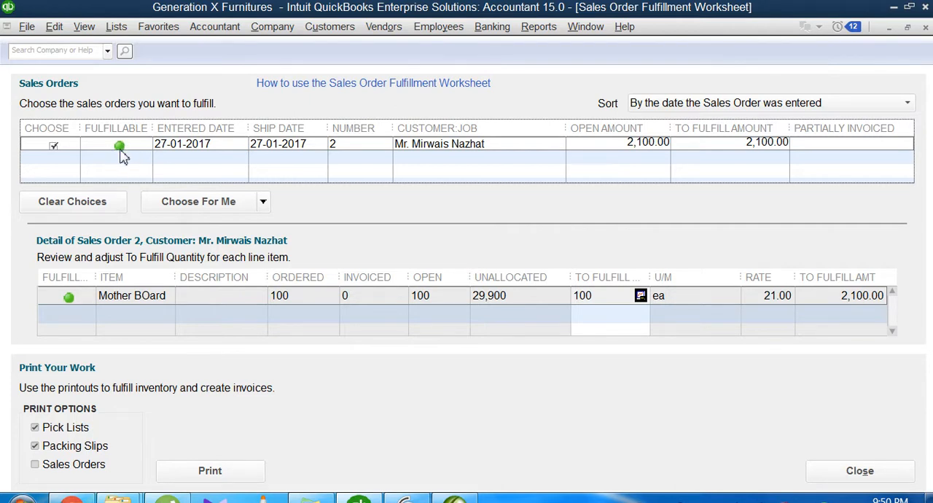
mouse_move(289, 299)
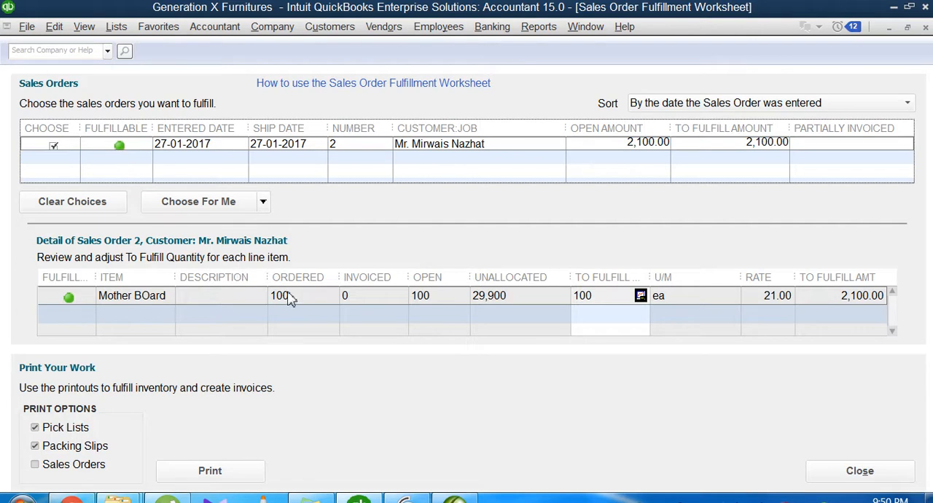
mouse_move(118, 152)
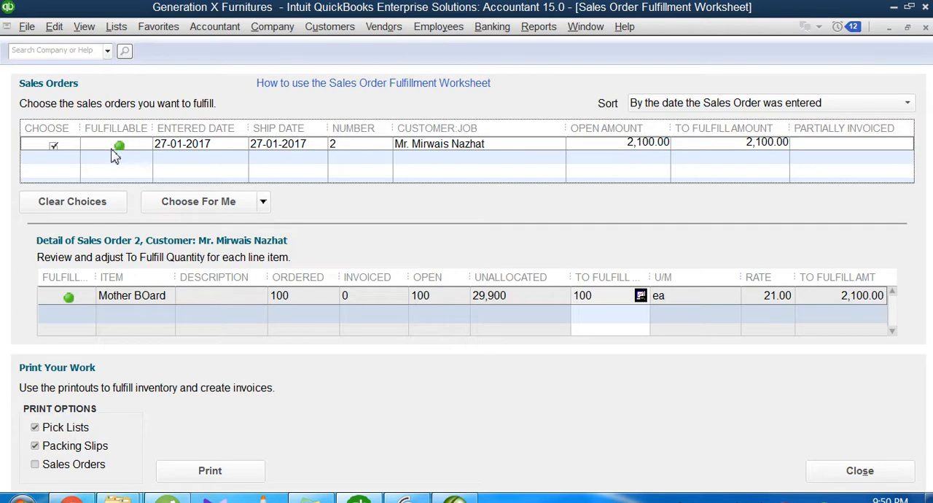
mouse_move(123, 153)
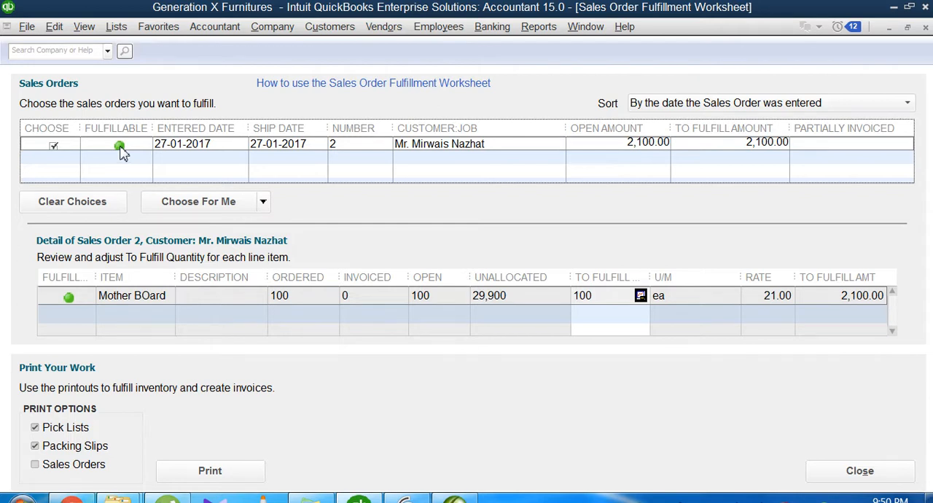
mouse_move(129, 148)
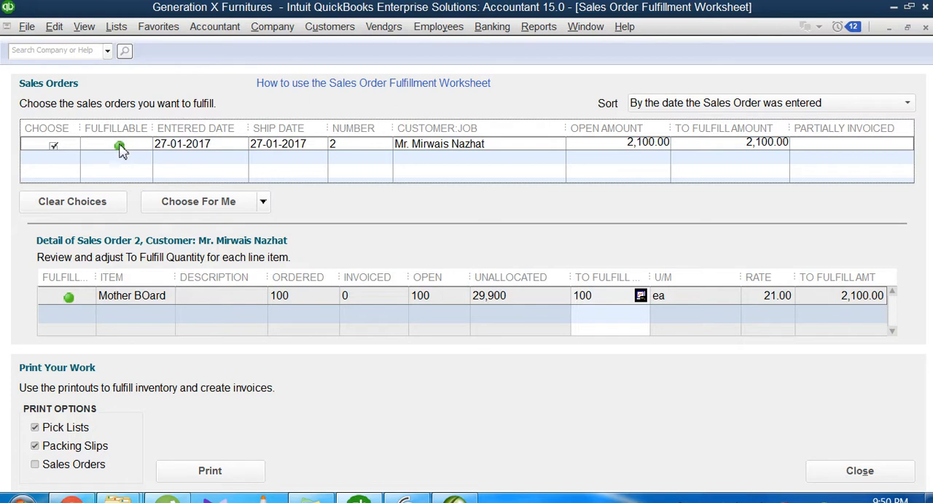
mouse_move(203, 153)
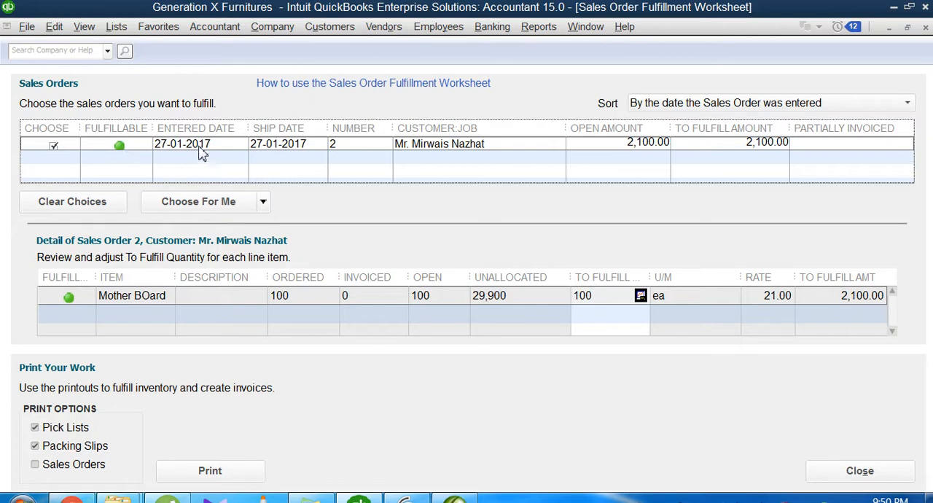
mouse_move(164, 157)
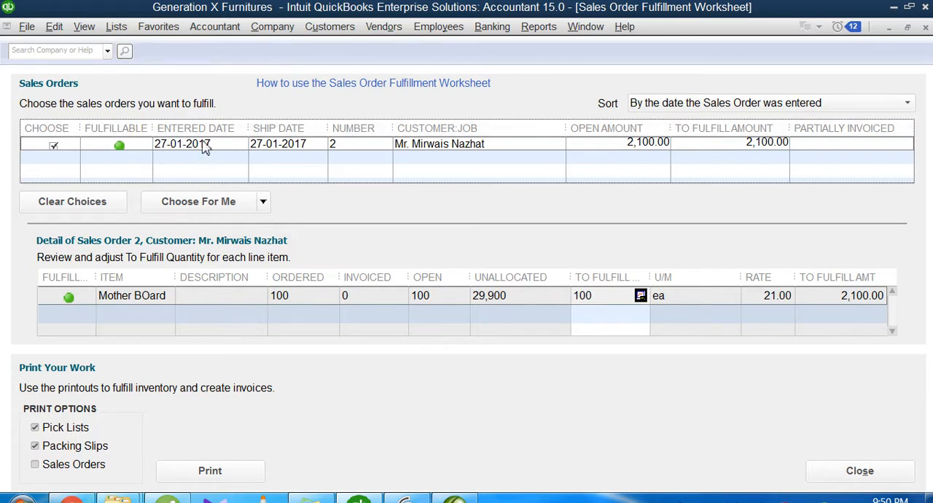
mouse_move(197, 152)
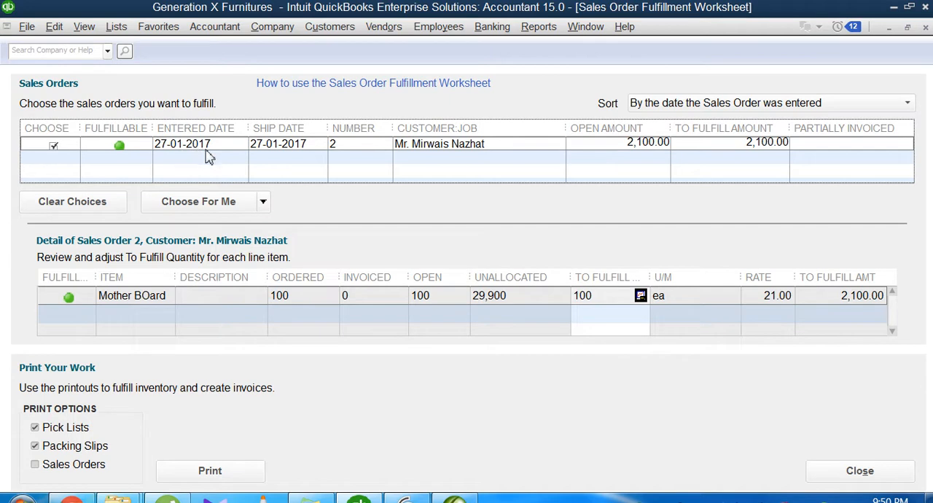
mouse_move(271, 153)
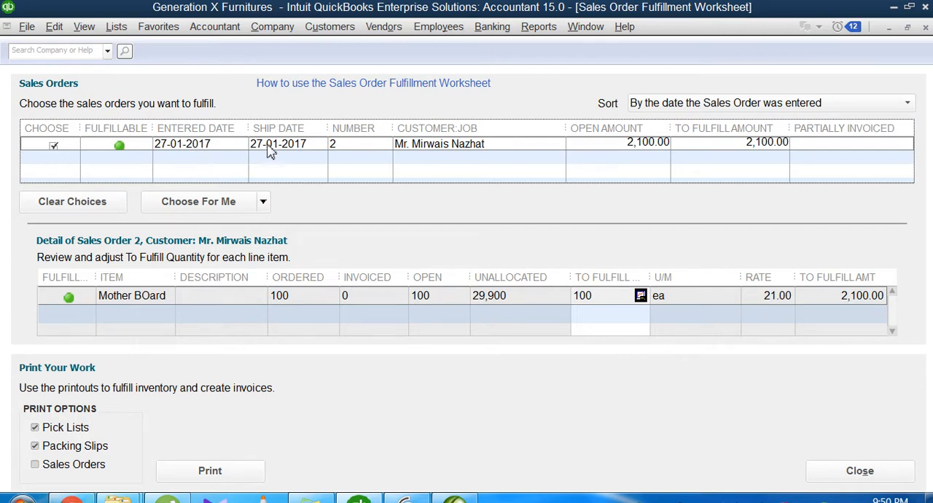
mouse_move(328, 149)
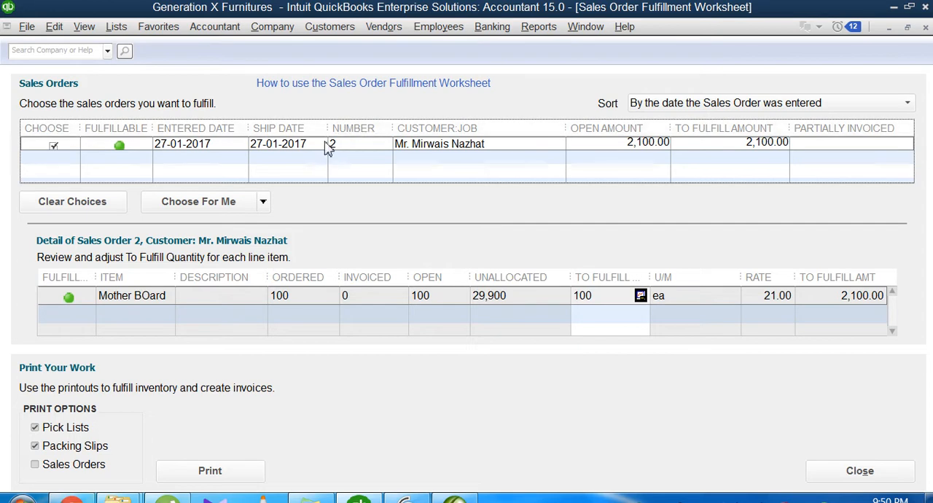
mouse_move(336, 149)
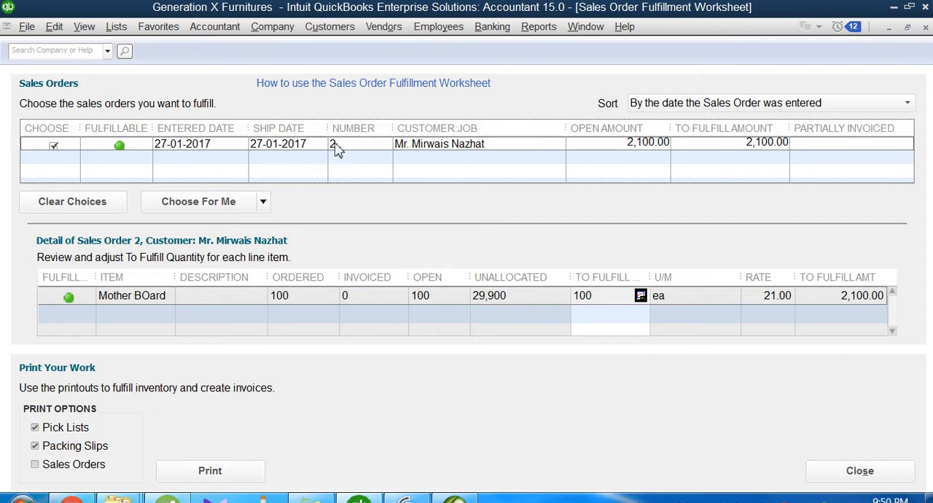
mouse_move(633, 140)
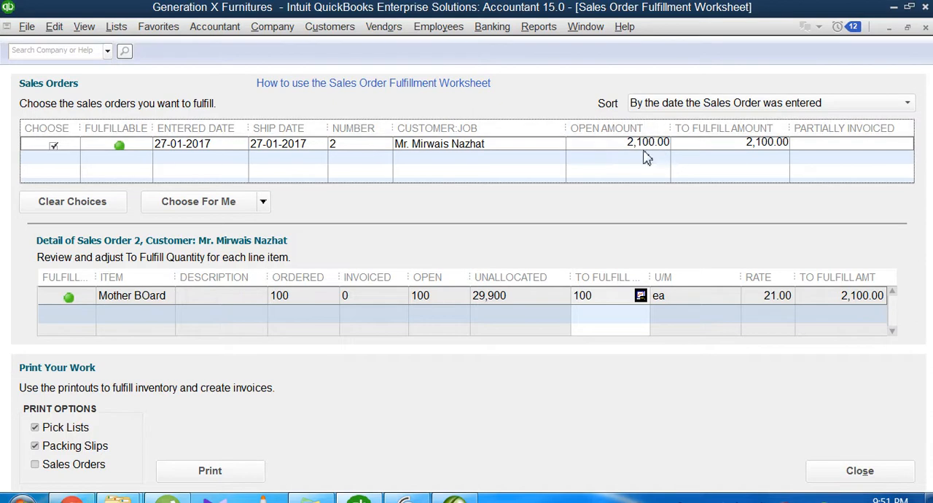
mouse_move(732, 153)
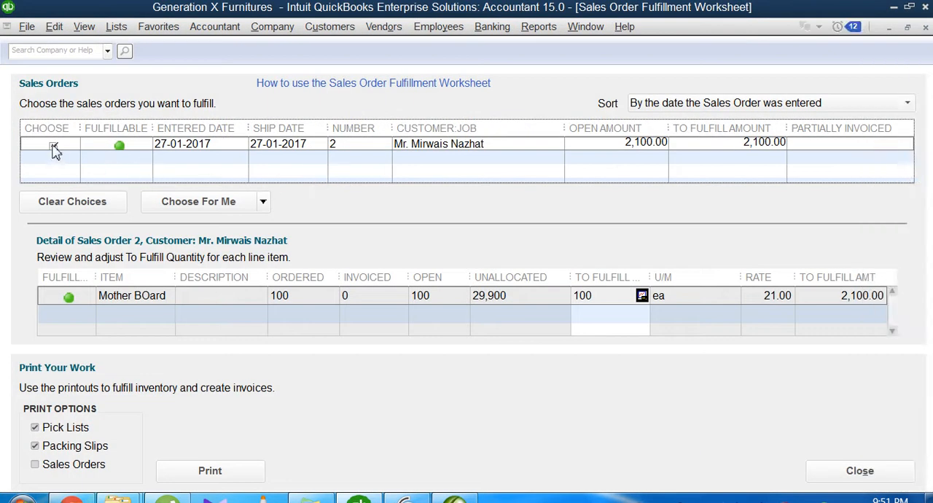
left_click(53, 146)
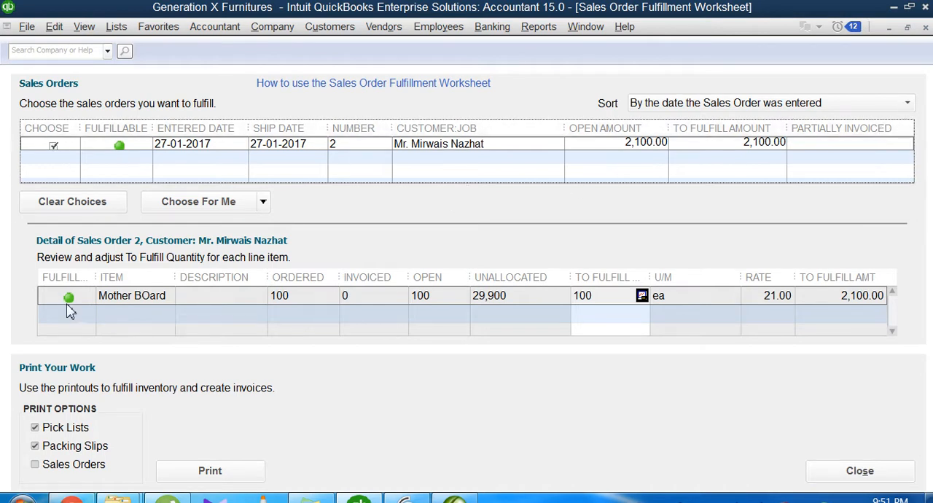
mouse_move(144, 411)
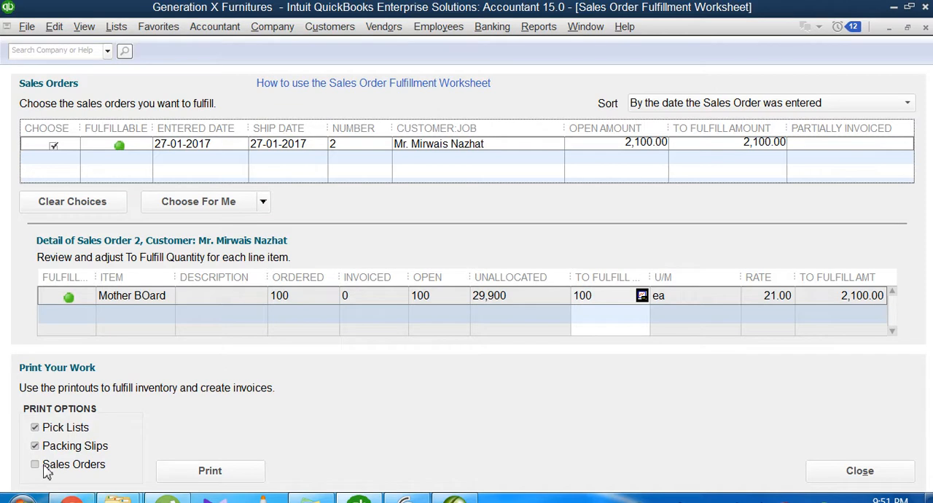
Add Sales Orders to the print options beside Pick Lists and Packing Slips.
left_click(35, 464)
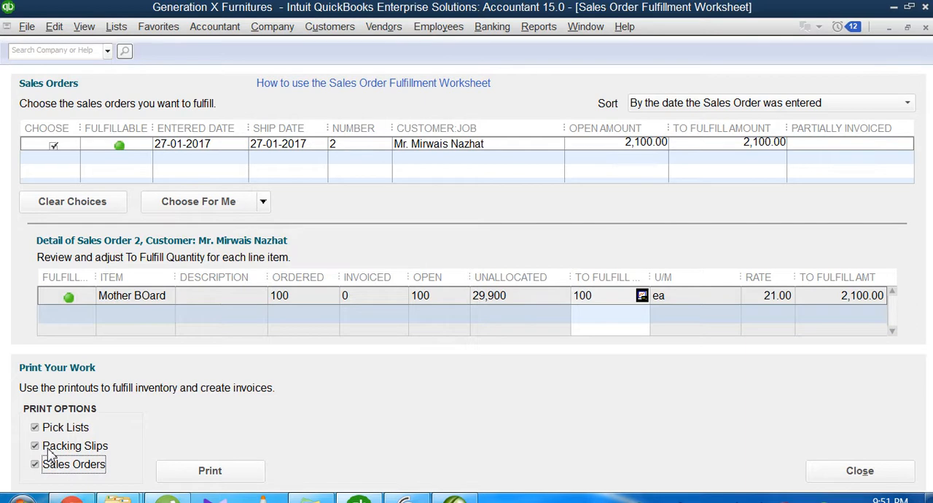
mouse_move(58, 453)
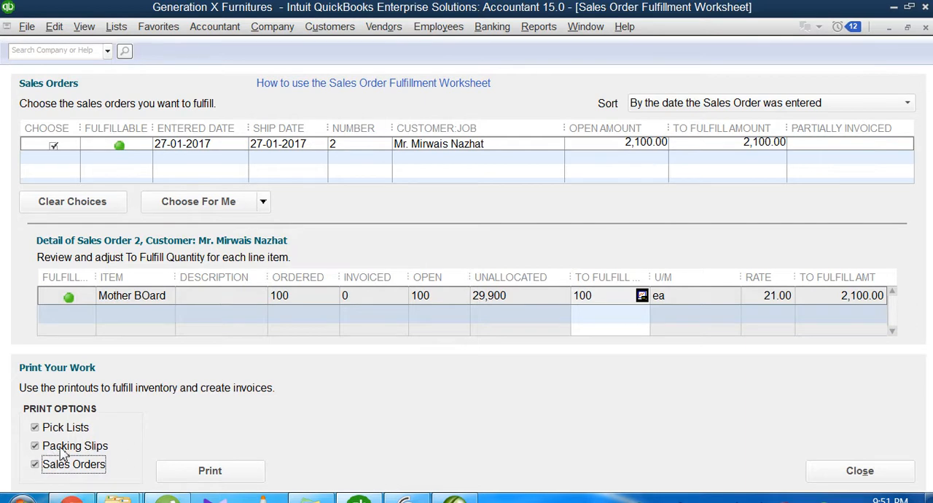
mouse_move(38, 452)
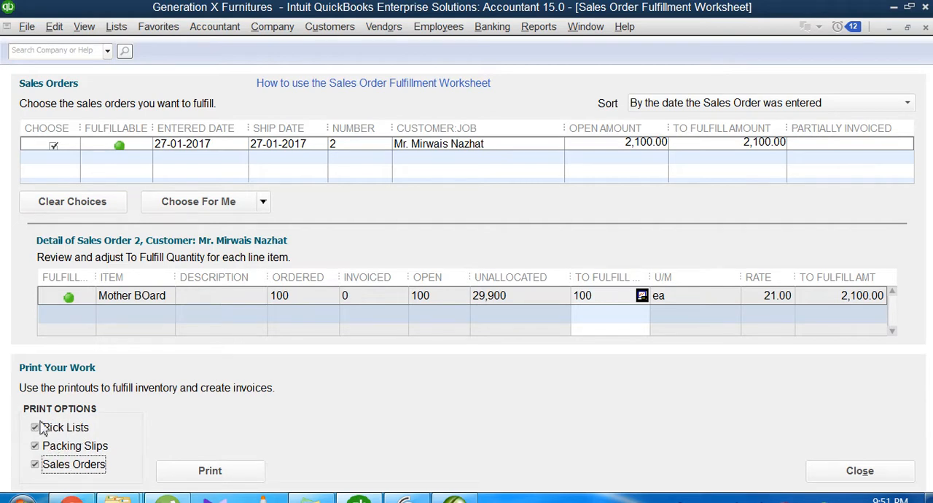
mouse_move(70, 435)
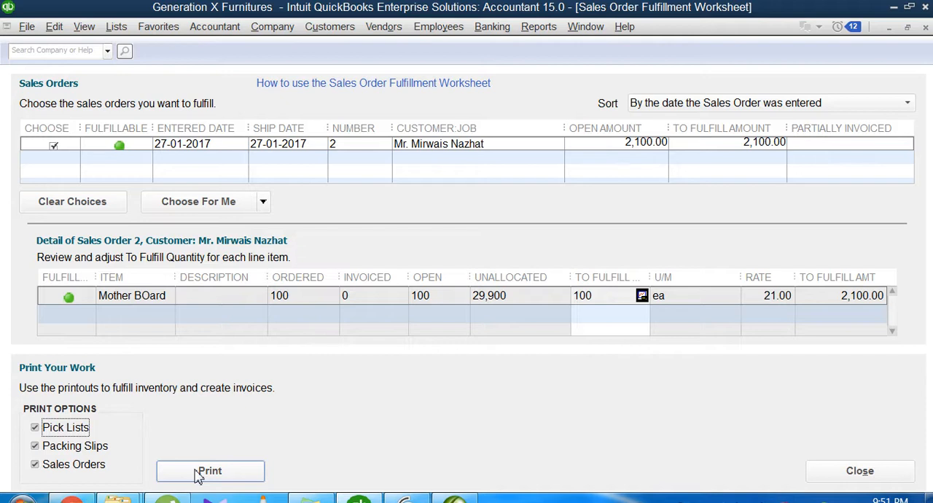
mouse_move(16, 429)
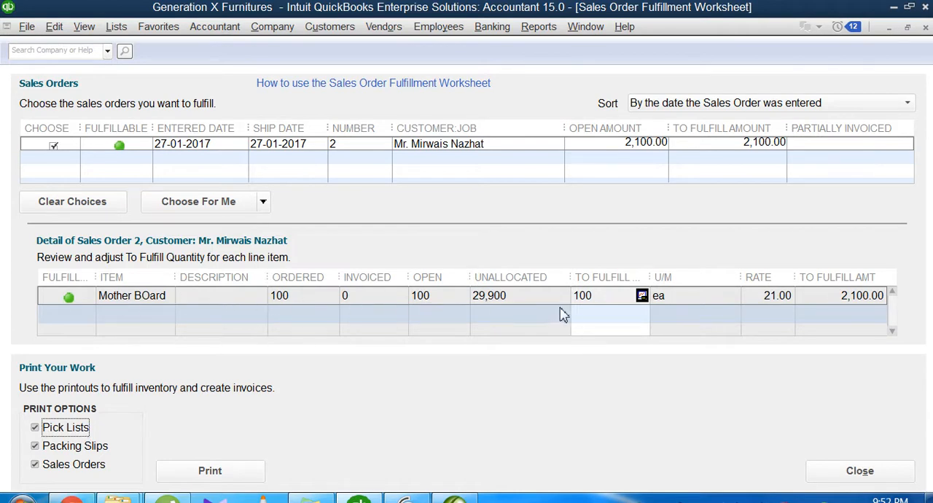
mouse_move(76, 429)
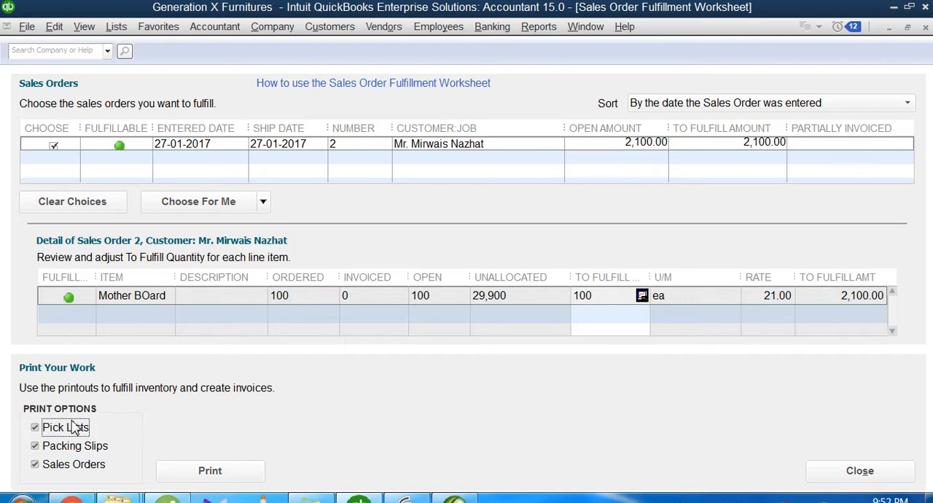
mouse_move(80, 450)
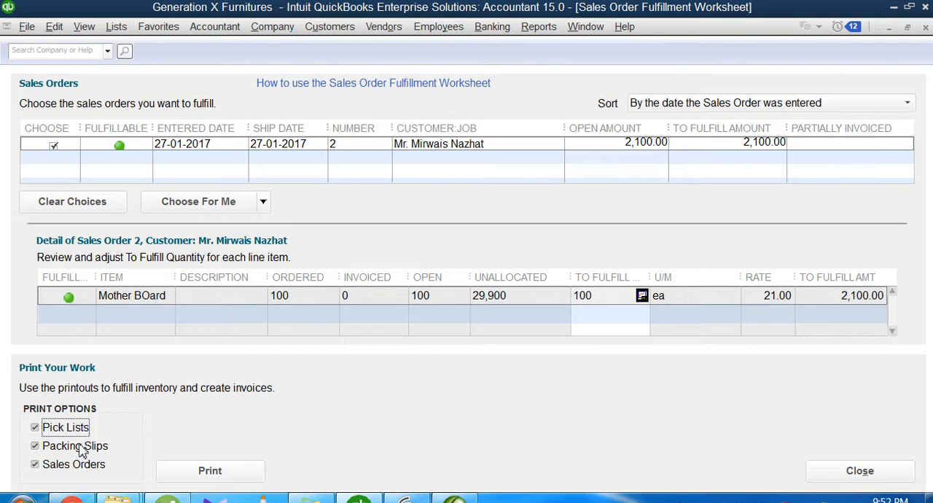
mouse_move(64, 452)
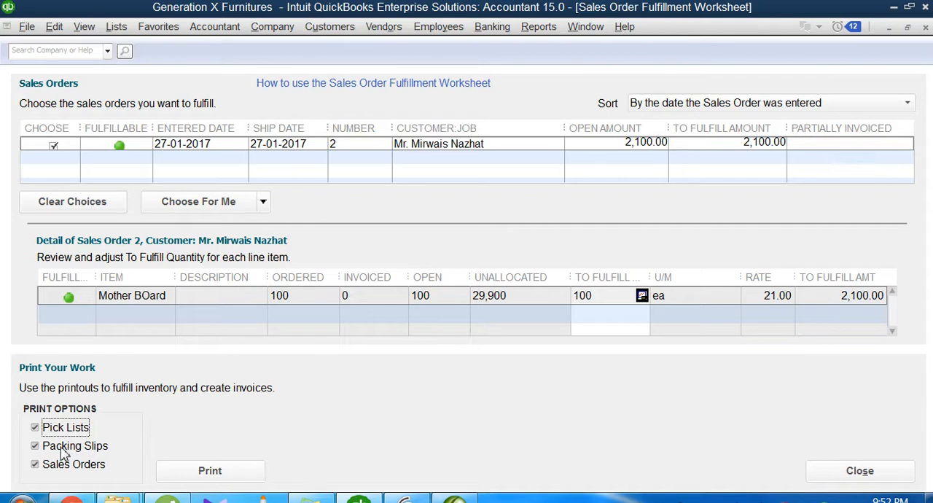
mouse_move(70, 455)
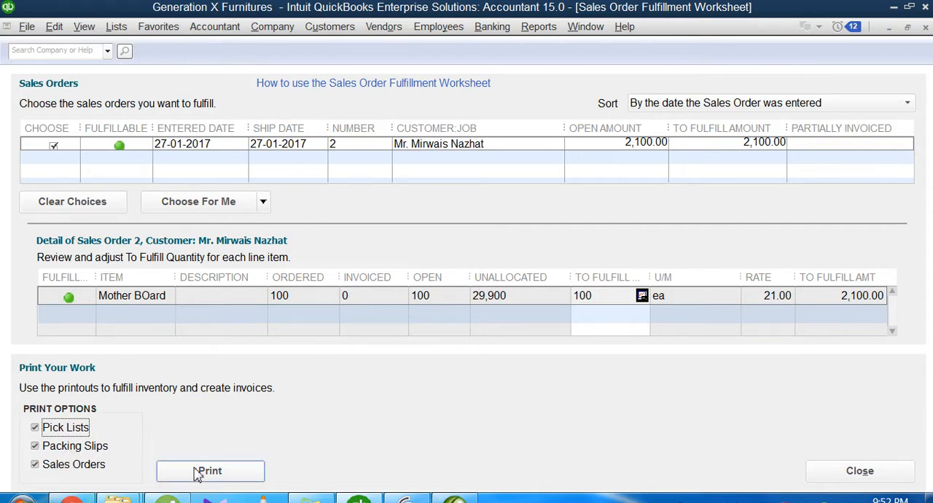
Start printing the chosen documents, then cancel out of the pick list print settings.
left_click(210, 470)
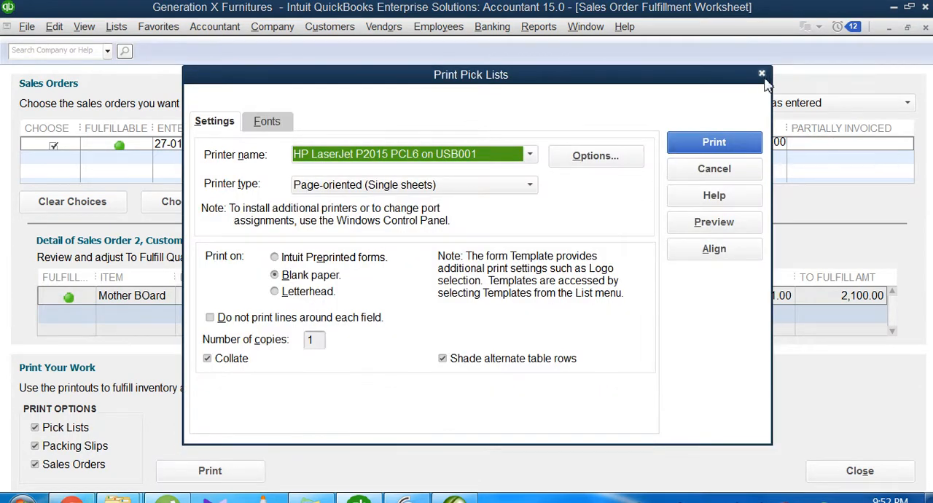
left_click(763, 73)
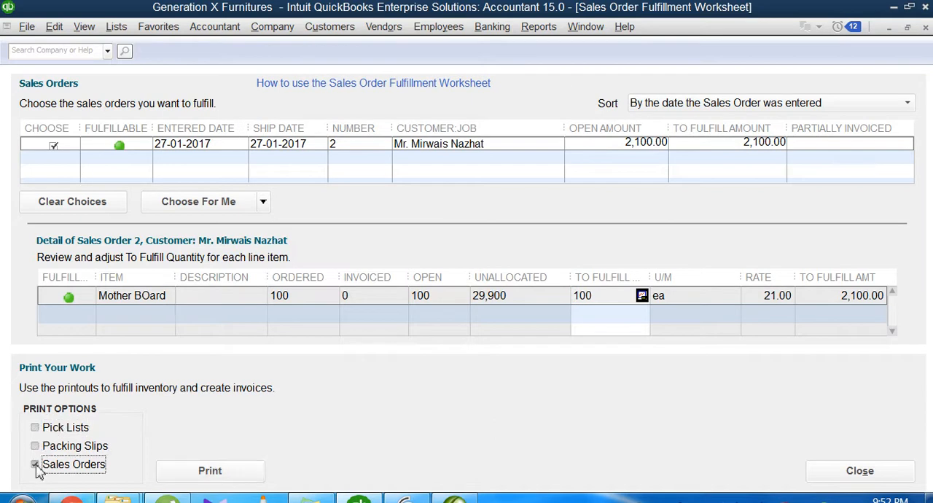
Toggle Pick Lists and Packing Slips, ending with all three print options checked.
left_click(35, 427)
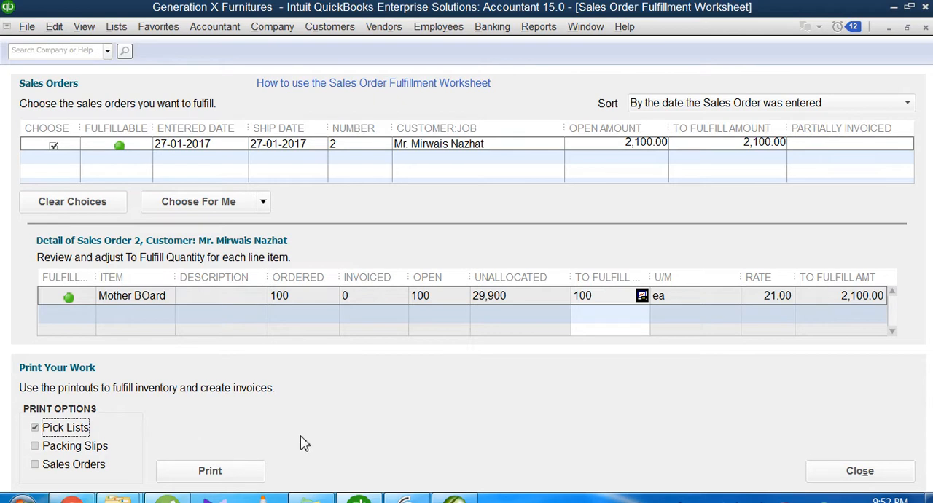
mouse_move(135, 304)
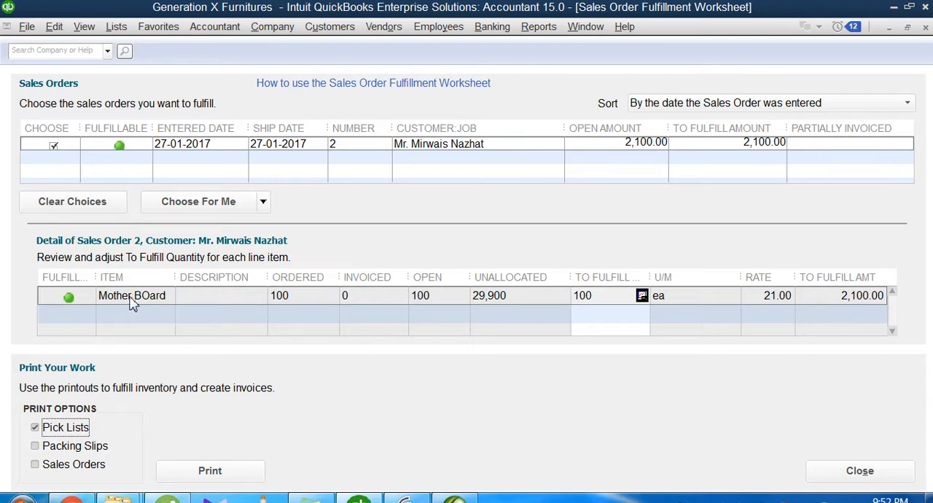
mouse_move(274, 301)
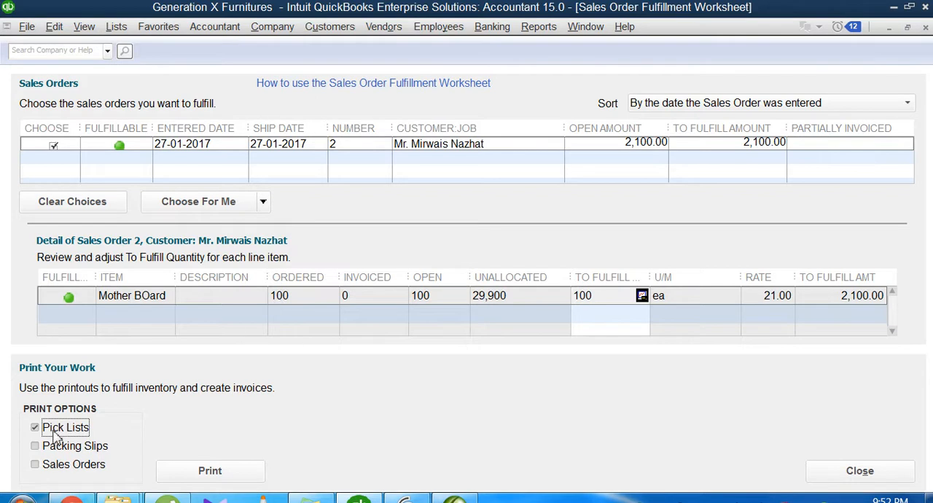
left_click(35, 427)
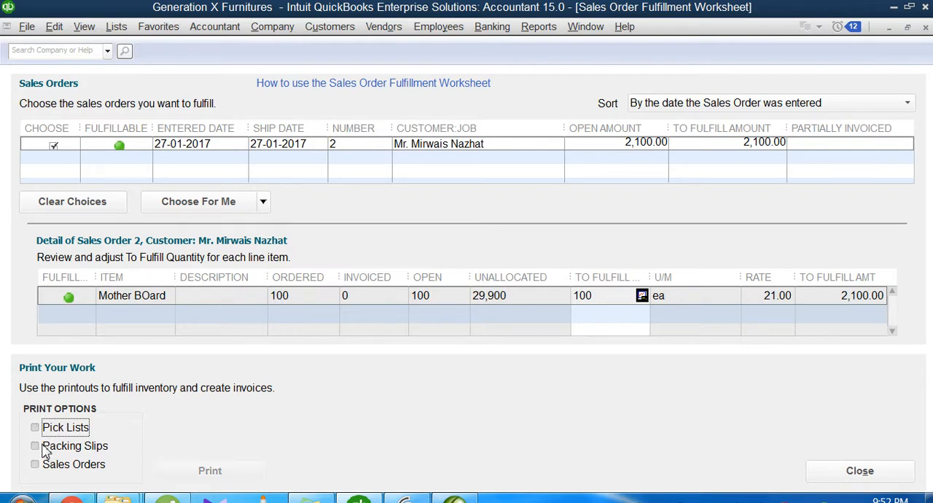
left_click(35, 446)
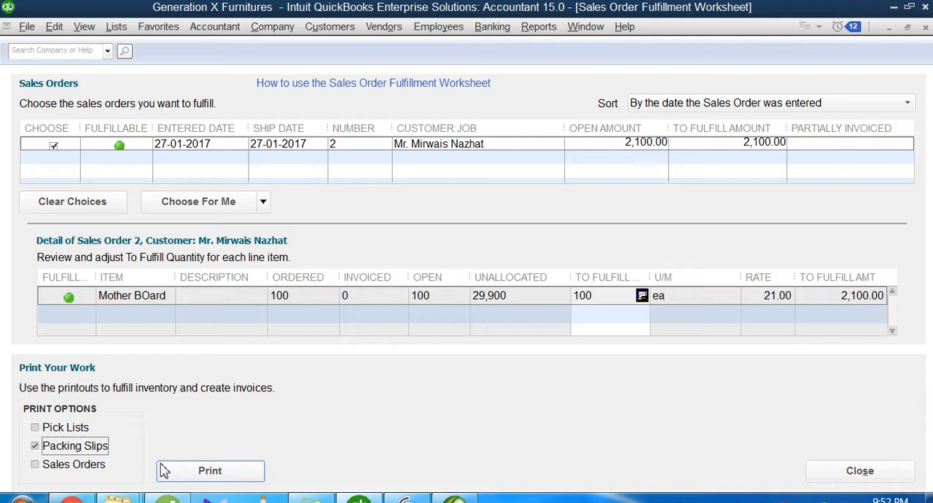
mouse_move(65, 451)
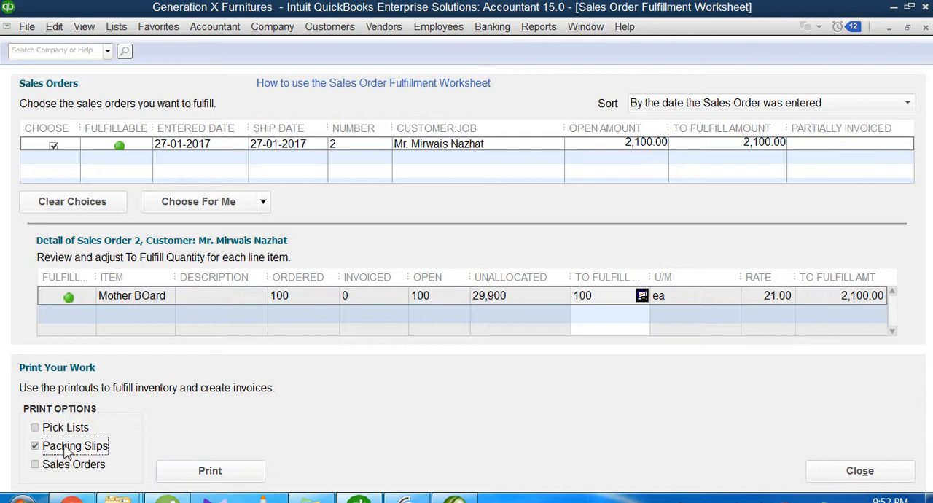
left_click(35, 447)
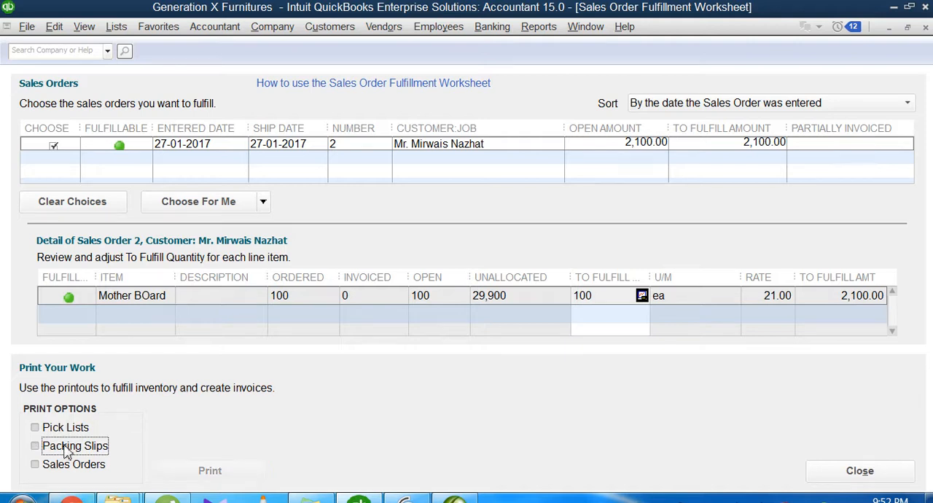
left_click(35, 464)
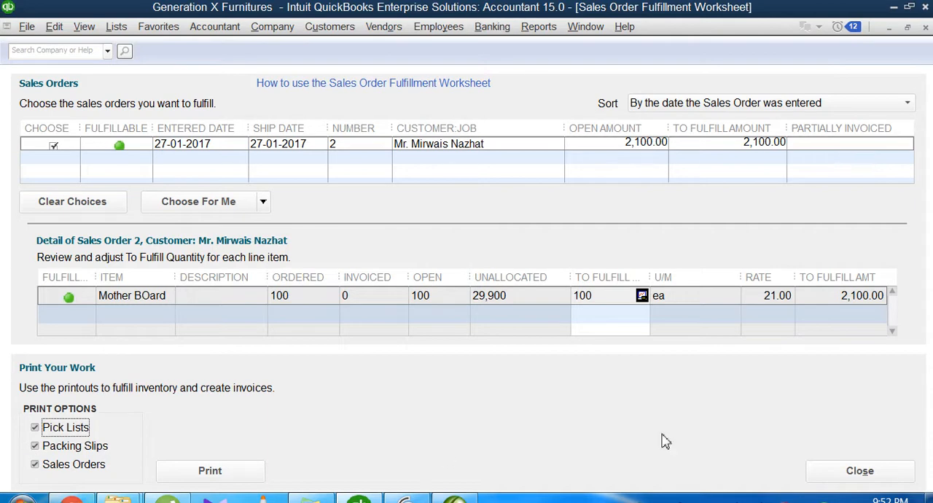
mouse_move(440, 350)
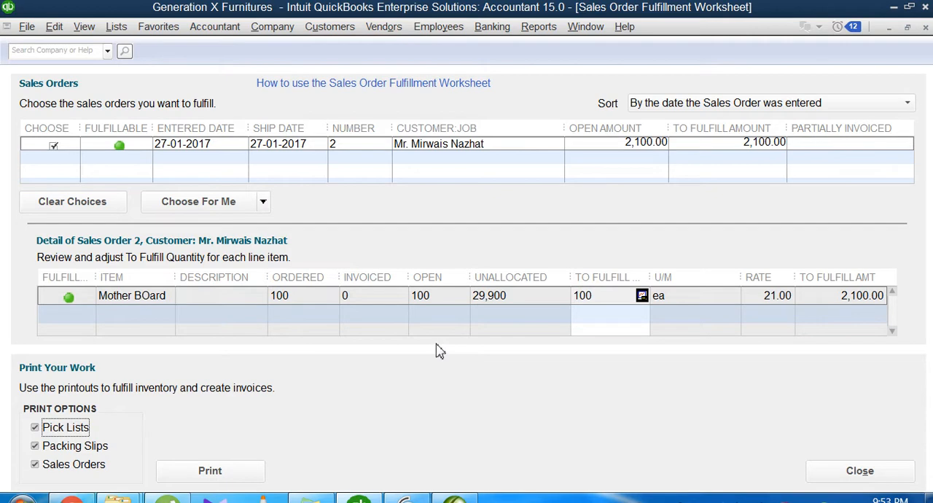
mouse_move(70, 427)
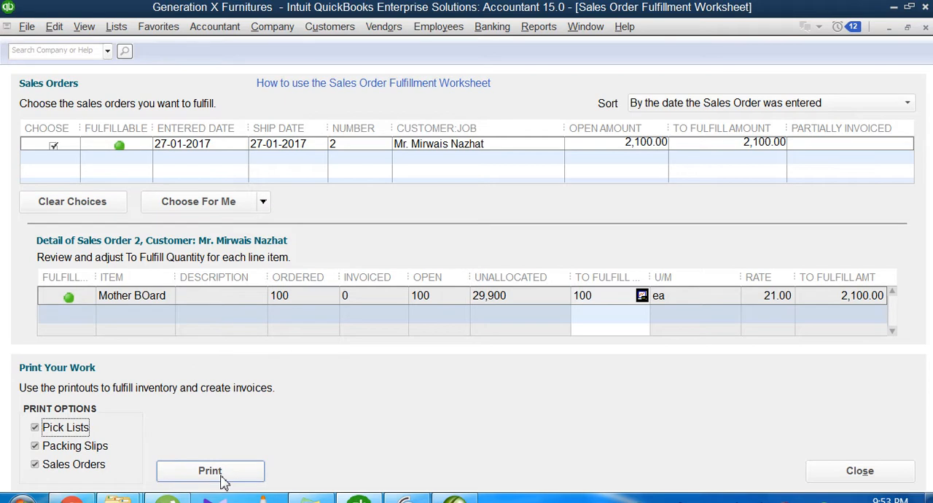
mouse_move(219, 481)
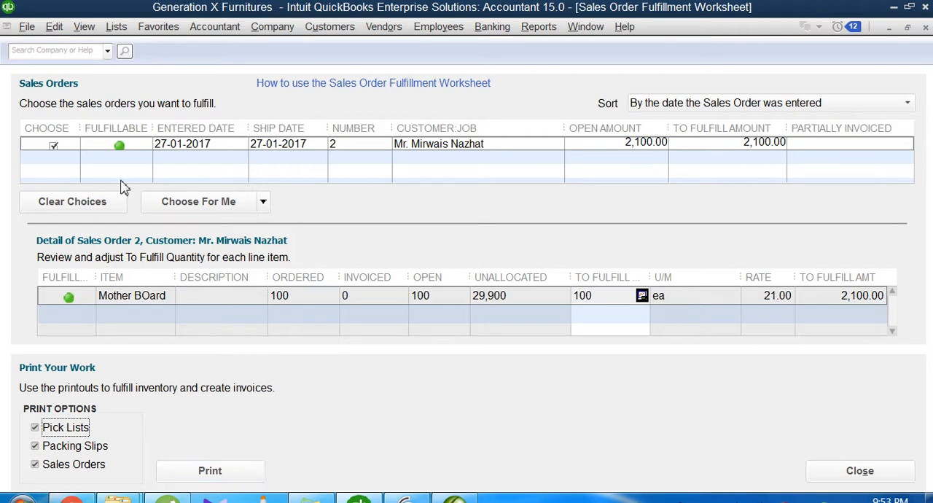
mouse_move(166, 157)
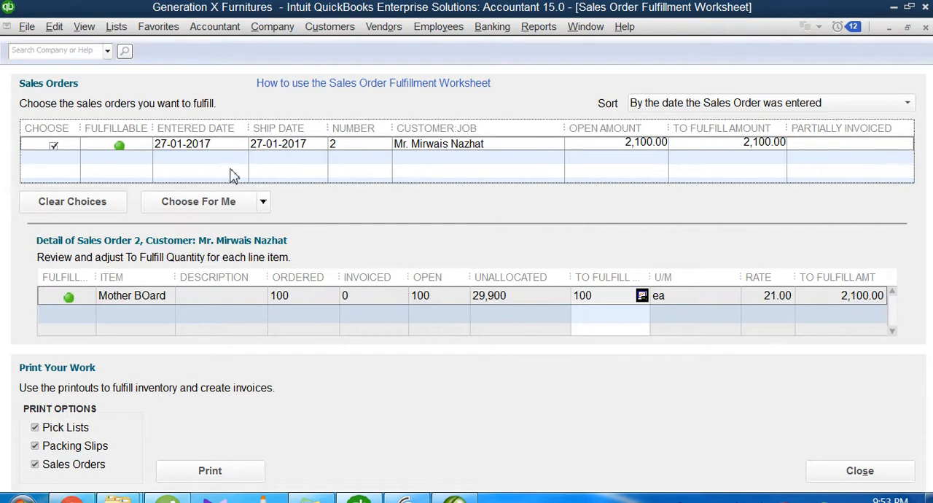
mouse_move(747, 141)
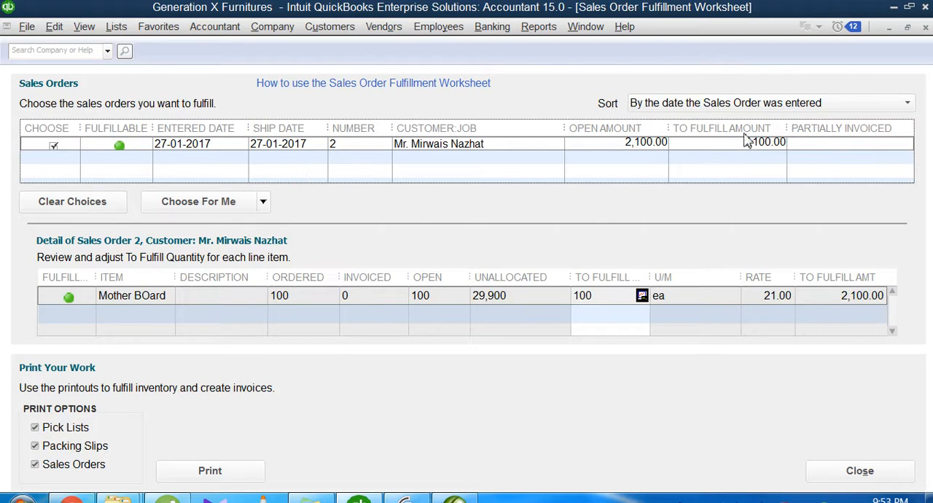
left_click(907, 102)
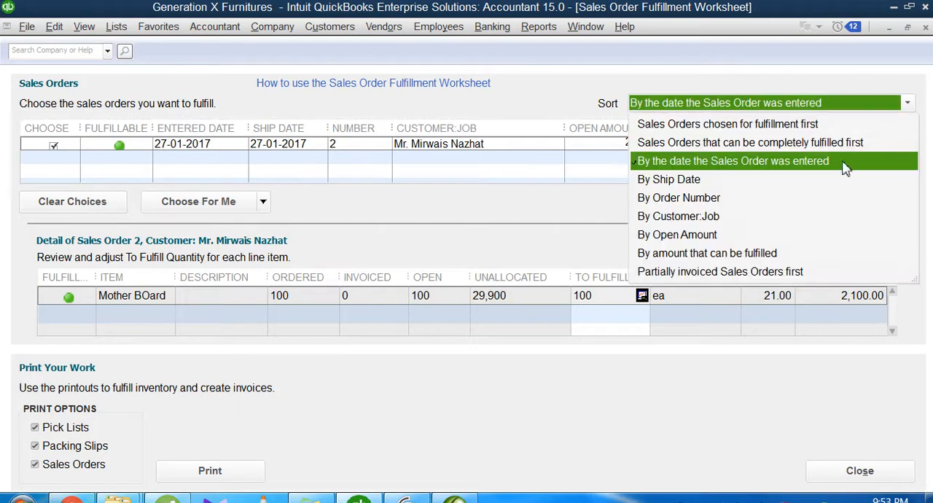
mouse_move(693, 169)
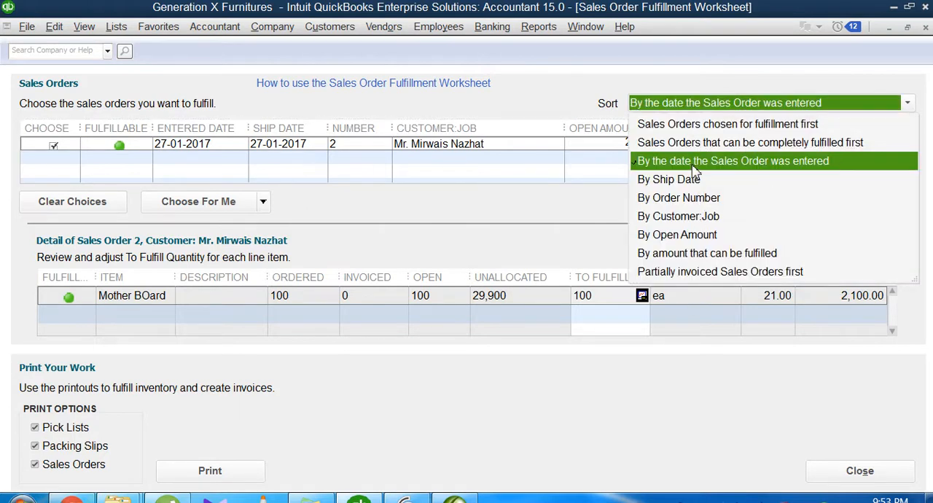
mouse_move(780, 129)
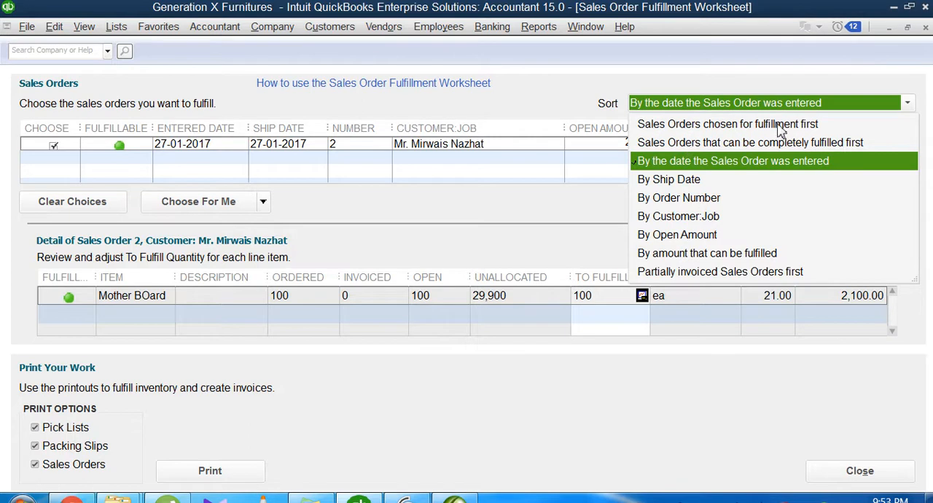
mouse_move(712, 182)
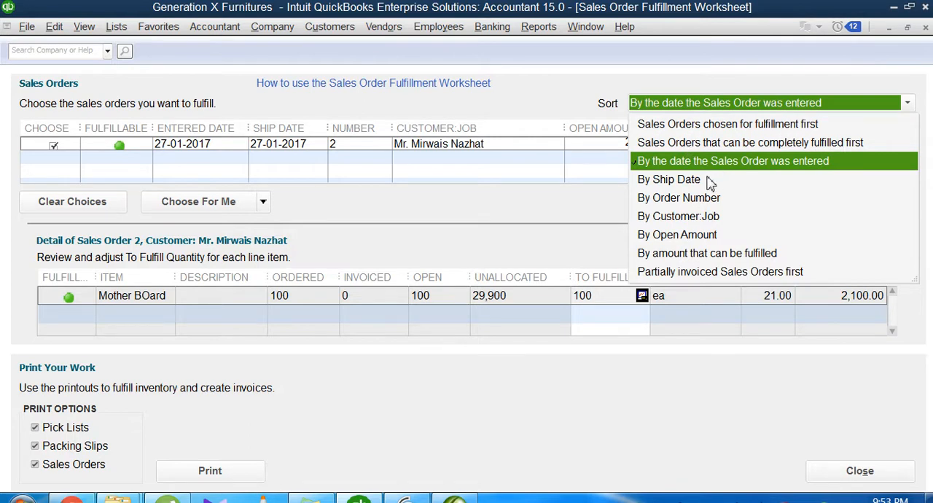
mouse_move(697, 225)
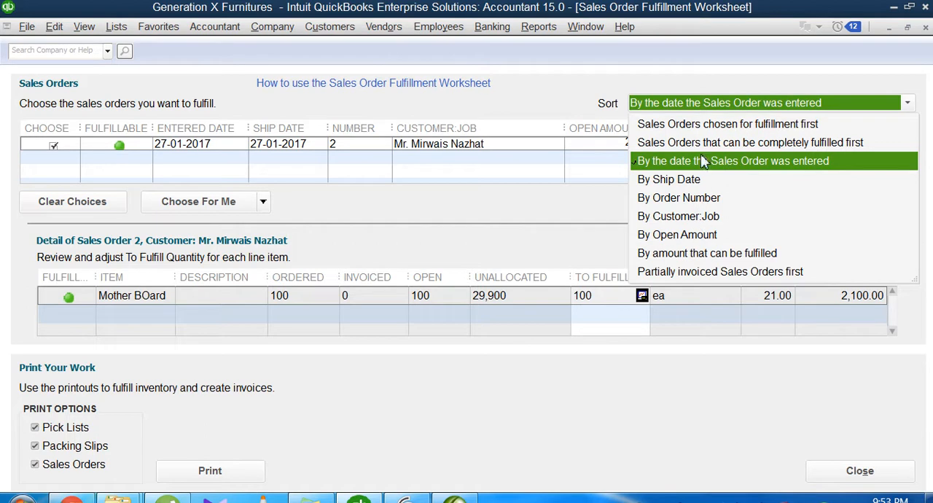
mouse_move(691, 167)
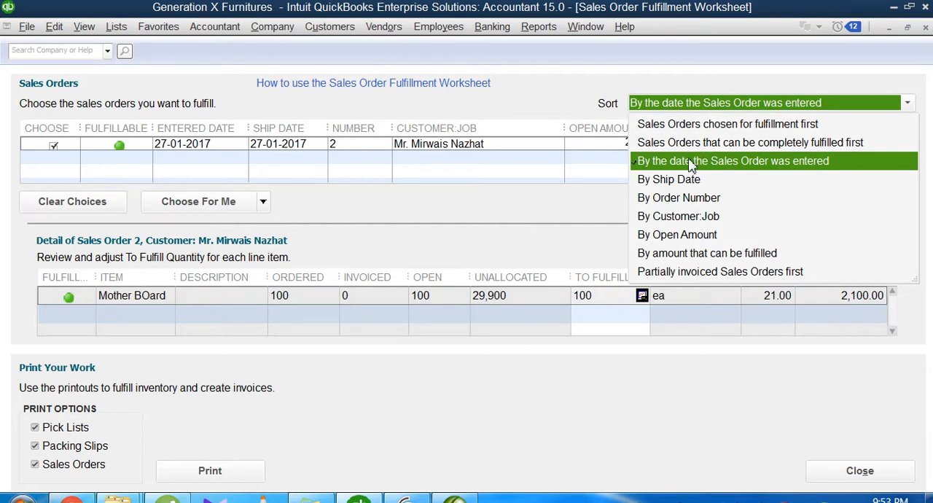
mouse_move(721, 172)
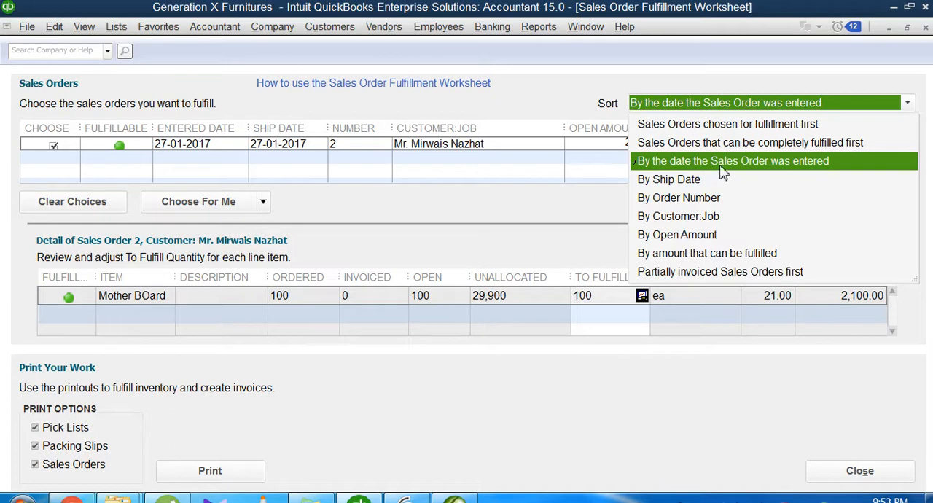
left_click(732, 160)
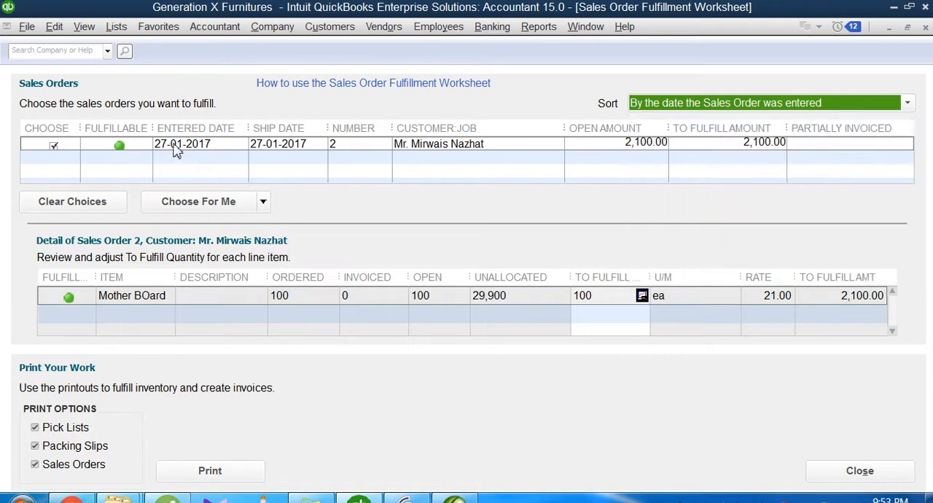
mouse_move(168, 153)
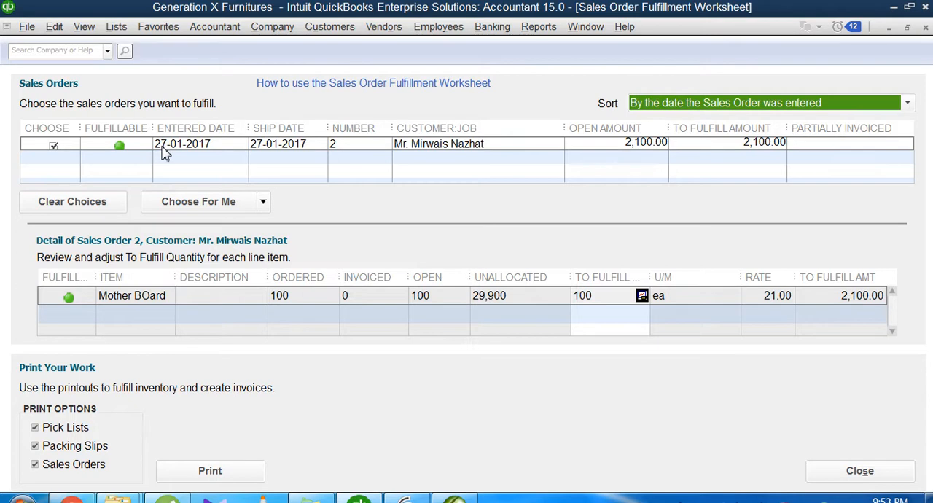
mouse_move(117, 155)
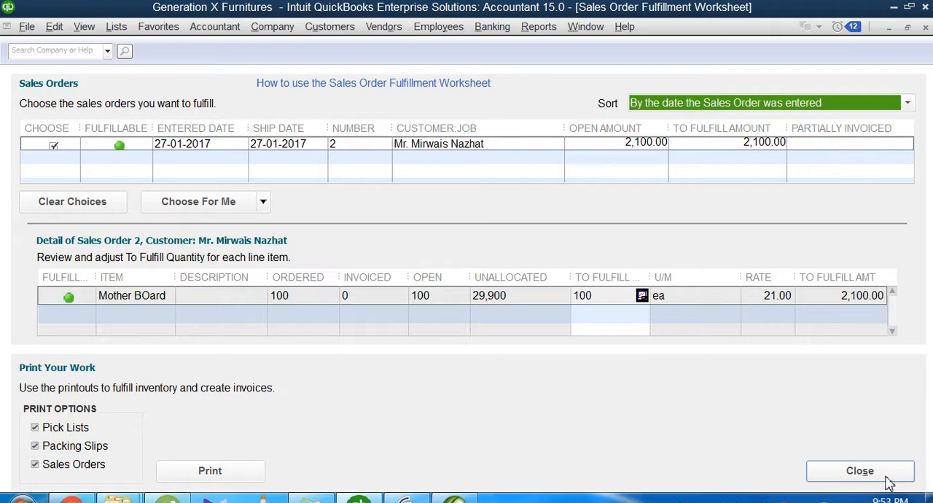
Close the worksheet with confirmation and maximize the Home page.
left_click(861, 470)
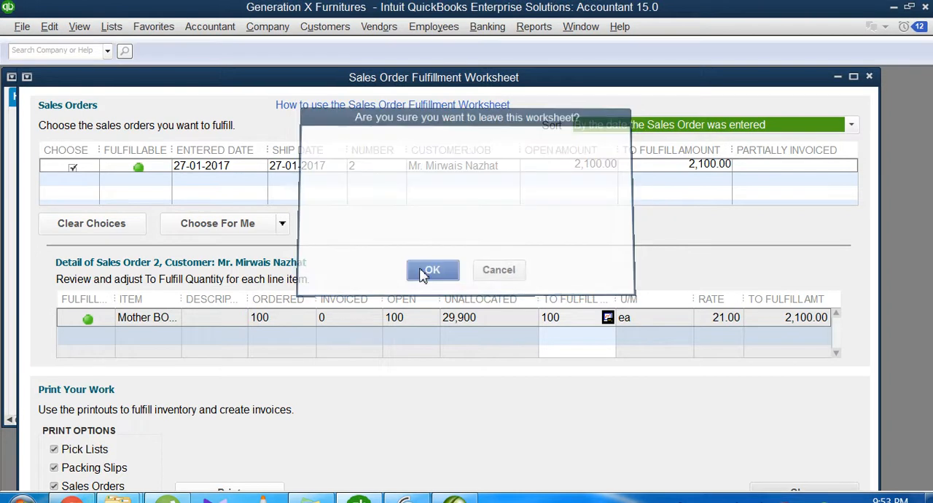
left_click(431, 270)
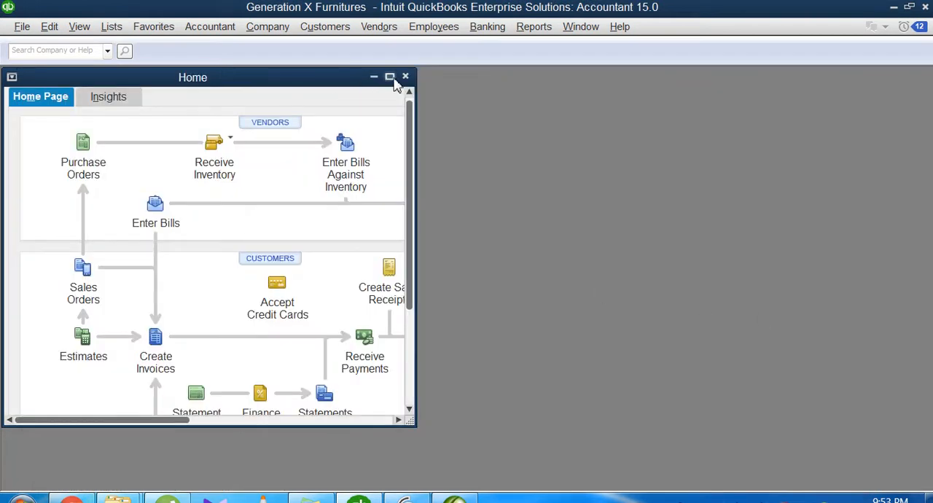
left_click(391, 76)
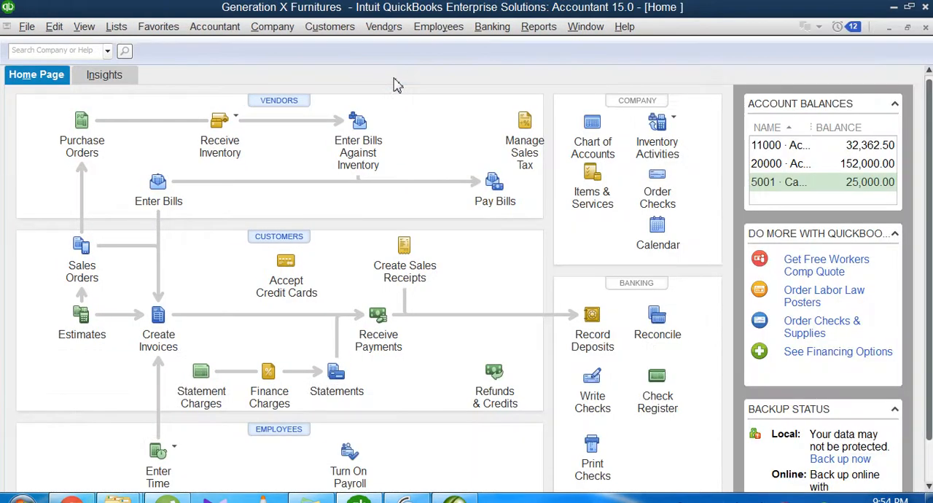